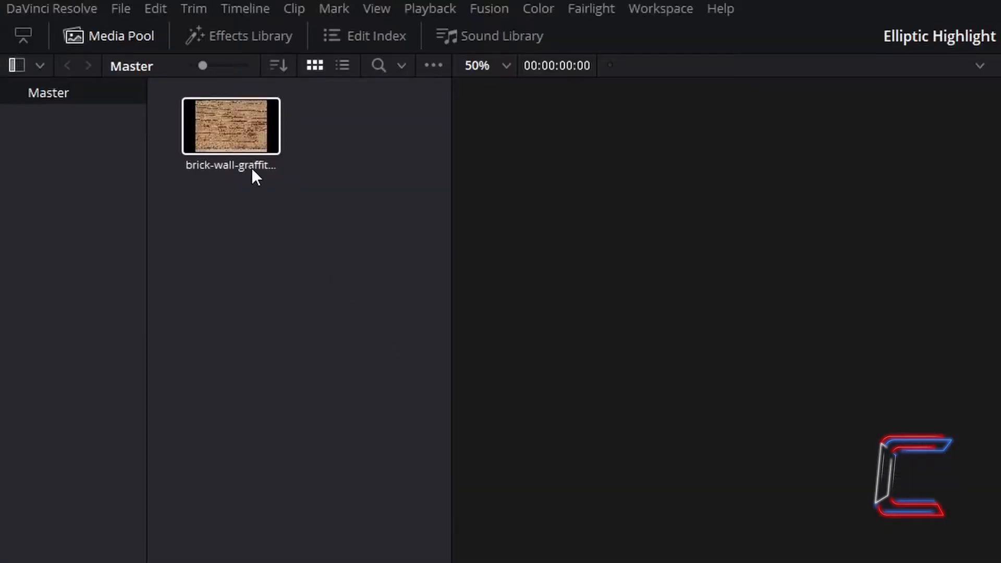
- Place the brick wall graffiti image on Video 1 at the timeline start
{"action": "left_click", "coordinate": [230, 133]}
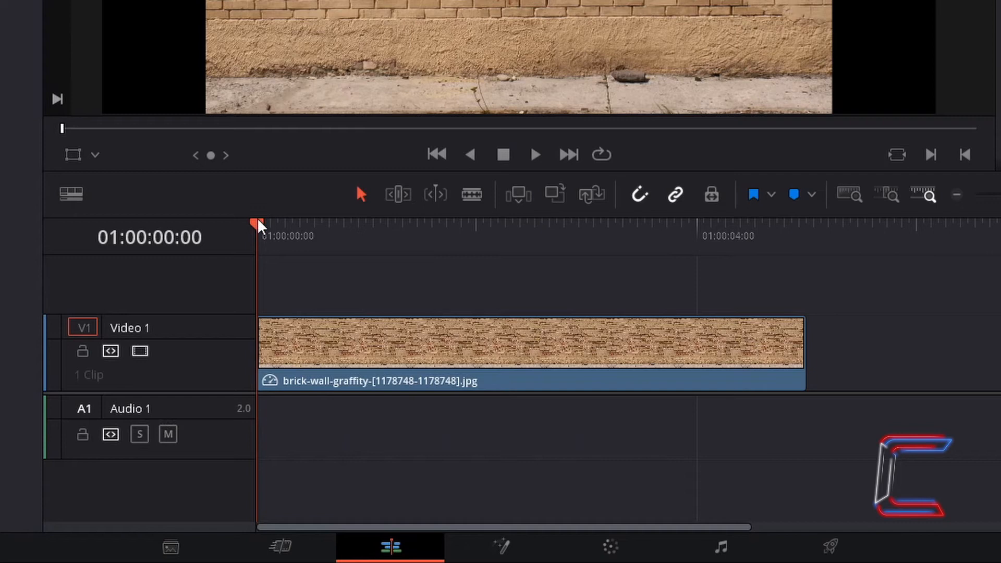
{"action": "left_click", "coordinate": [436, 227]}
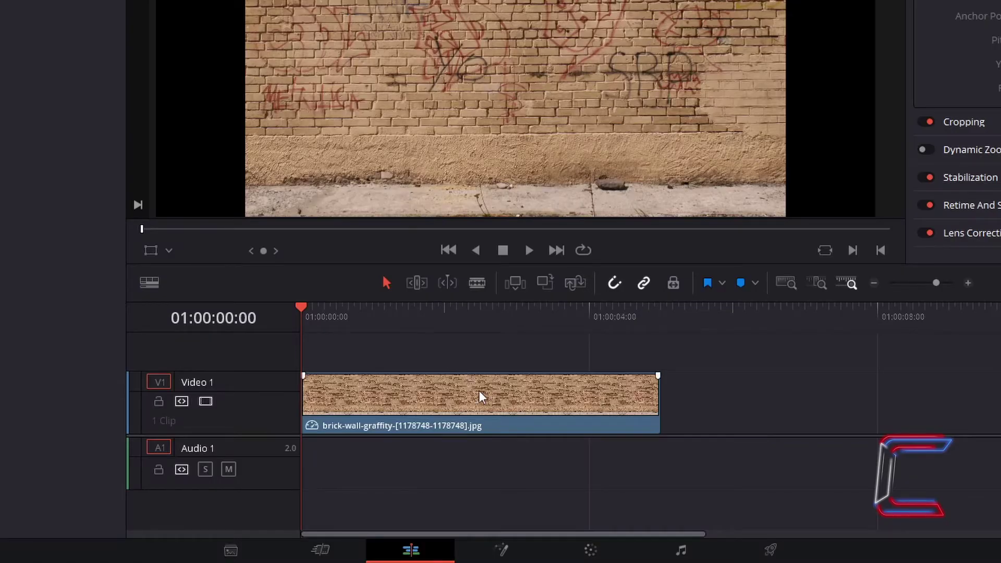
- Open the clip in Fusion and add a Brightness/Contrast node after MediaIn1
{"action": "right_click", "coordinate": [481, 396]}
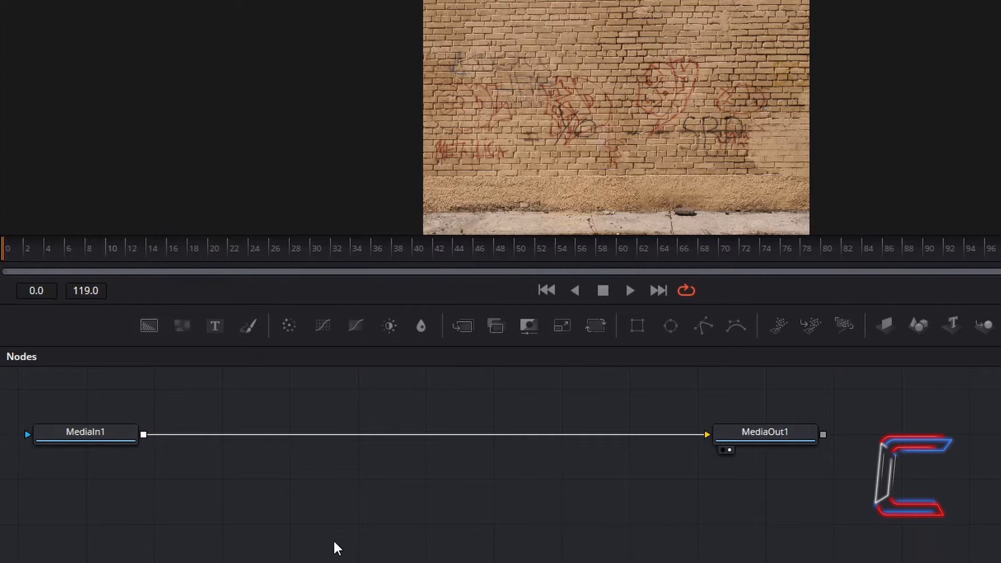
{"action": "left_click", "coordinate": [86, 433]}
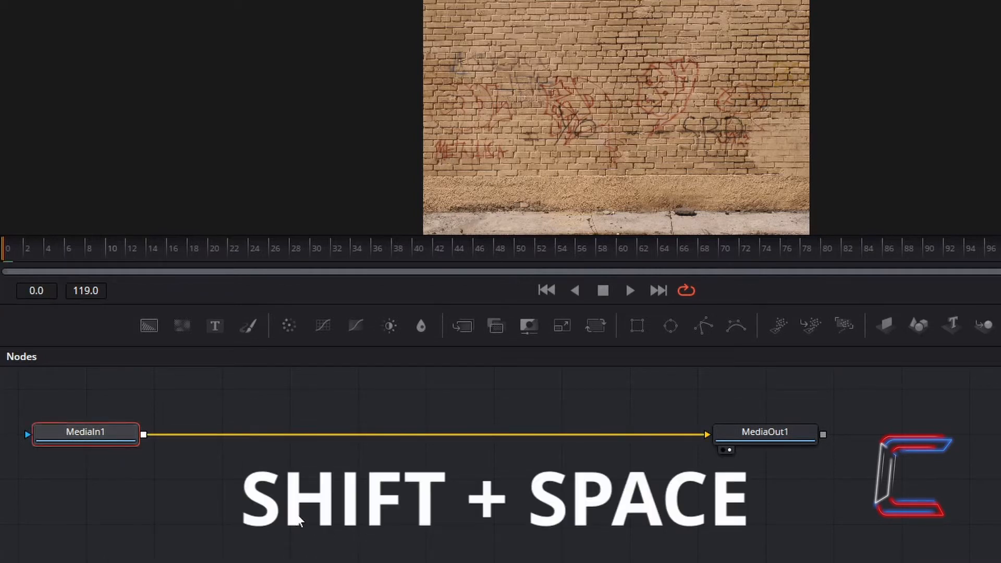
{"action": "key", "text": "Shift+Space"}
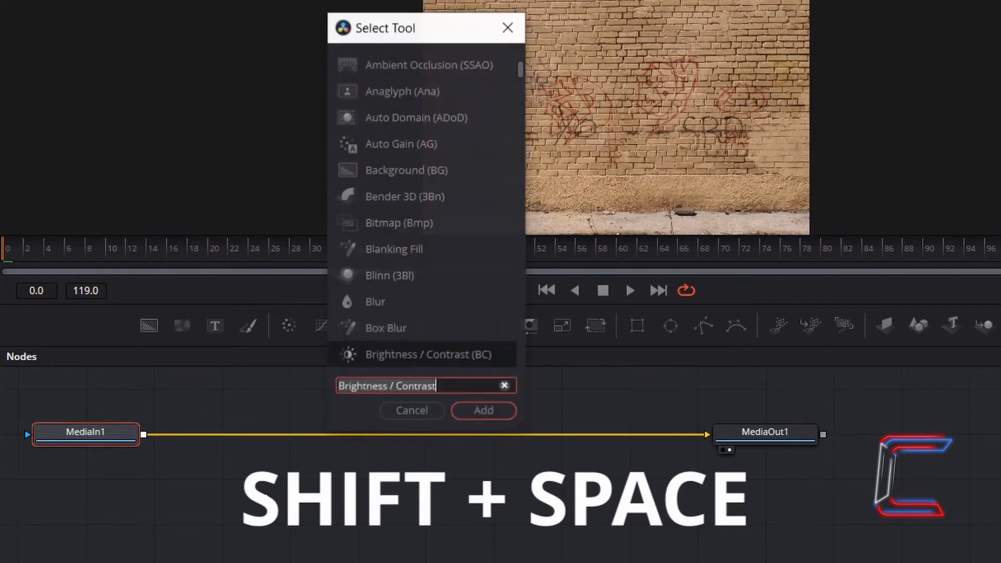
{"action": "left_click", "coordinate": [503, 385]}
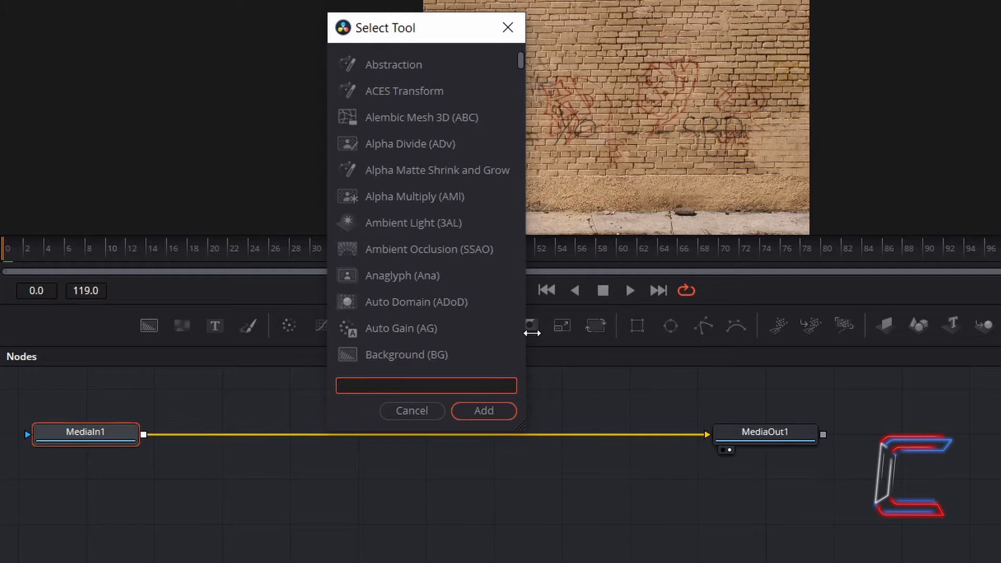
{"action": "type", "text": "Brightness/Contrast"}
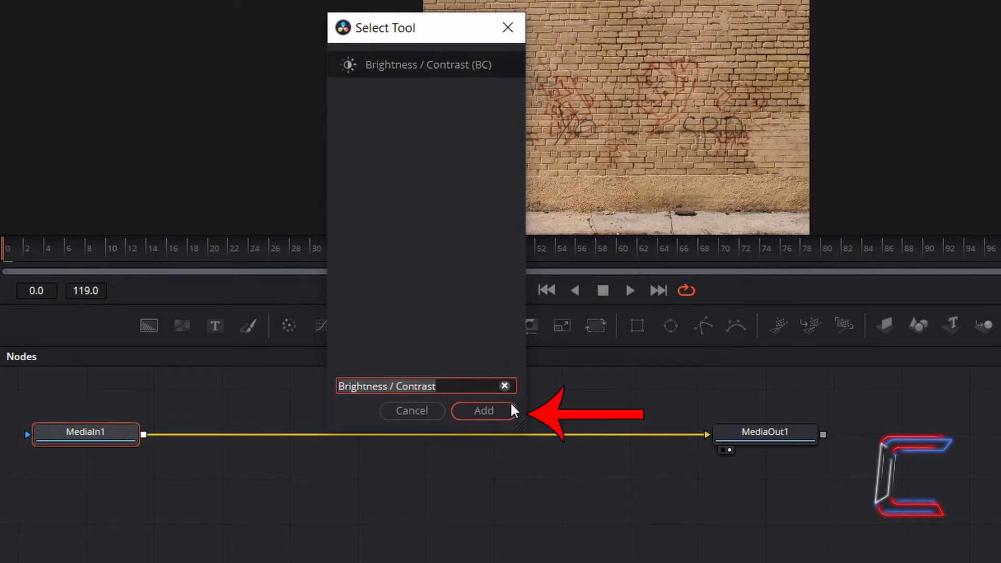
{"action": "left_click", "coordinate": [484, 411]}
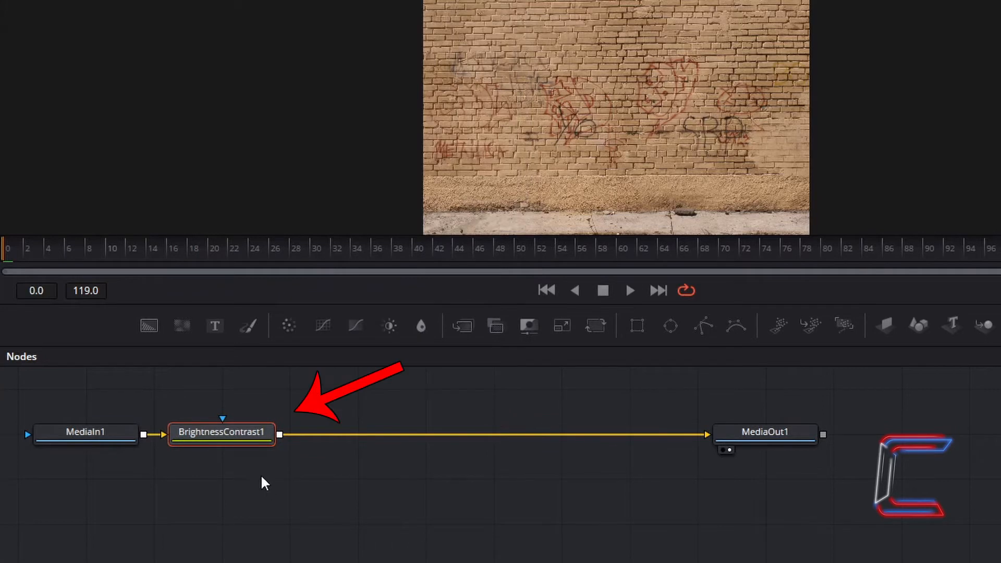
{"action": "mouse_move", "coordinate": [270, 475]}
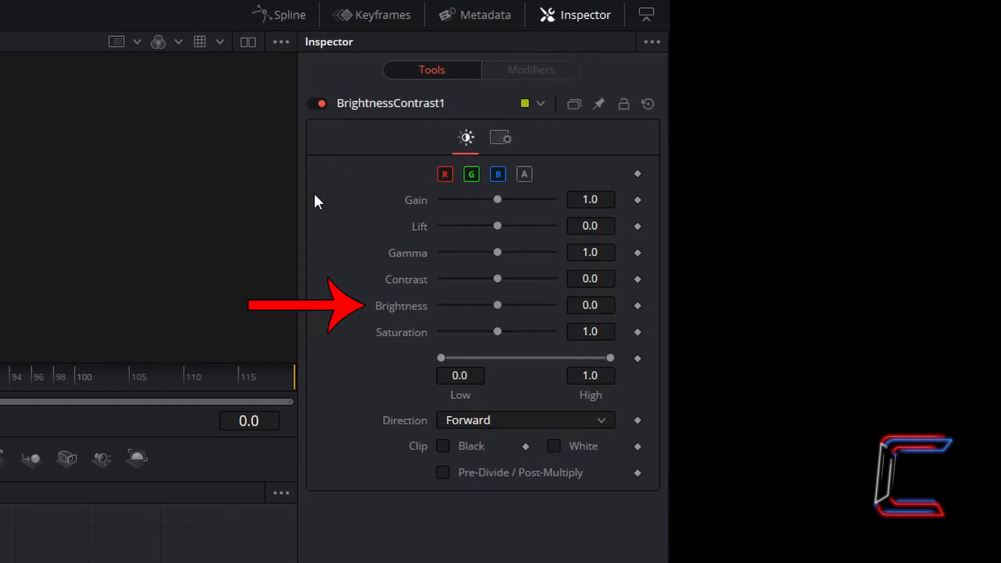
{"action": "mouse_move", "coordinate": [399, 315]}
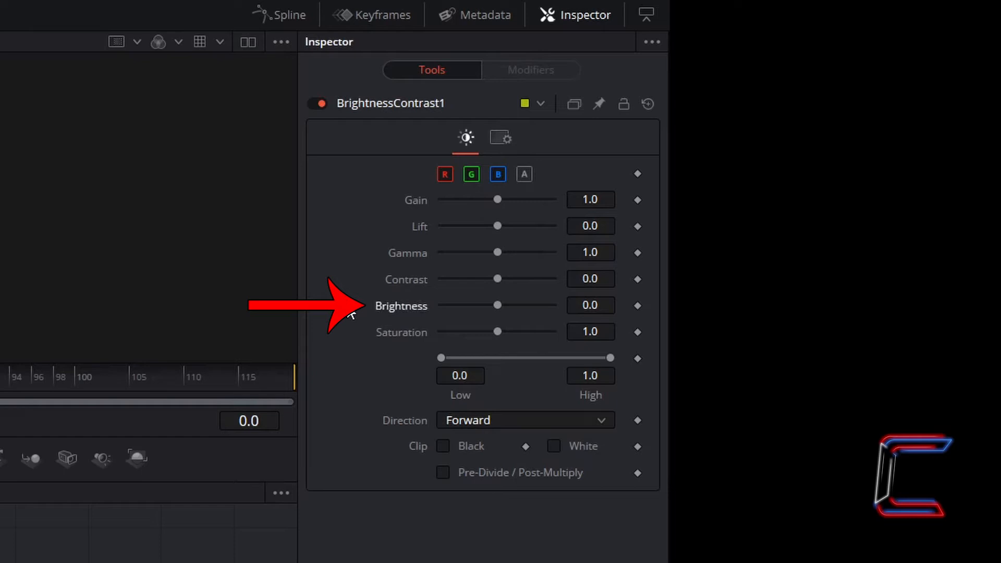
- Set BrightnessContrast1 brightness to -0.47 and adjust its contrast value
{"action": "left_click", "coordinate": [590, 305]}
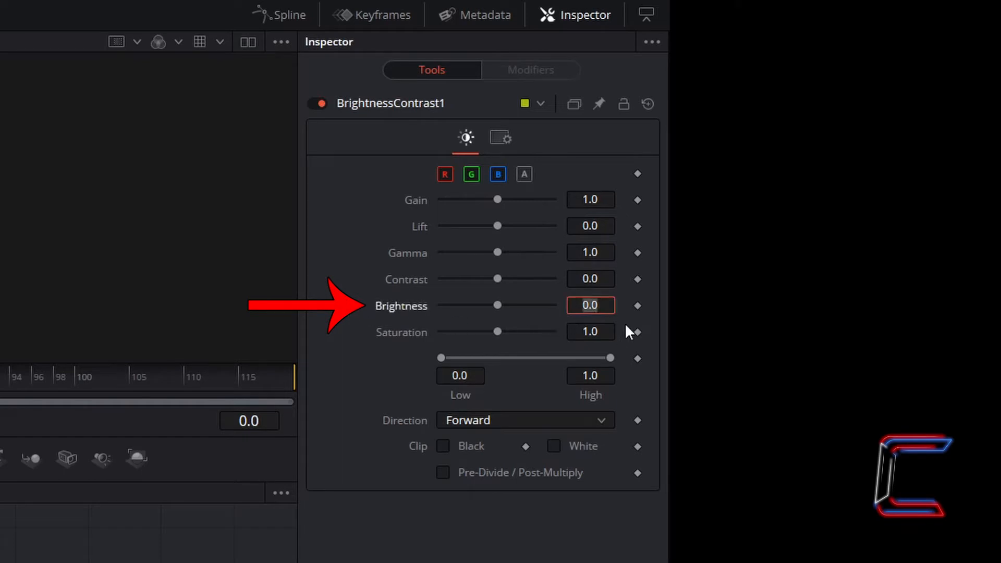
{"action": "type", "text": "-0"}
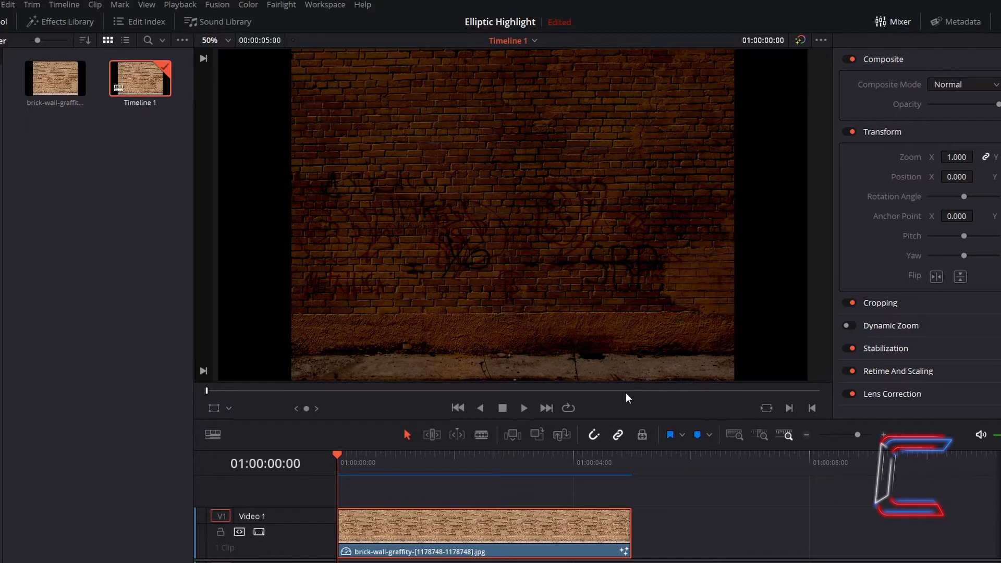
{"action": "mouse_move", "coordinate": [640, 268]}
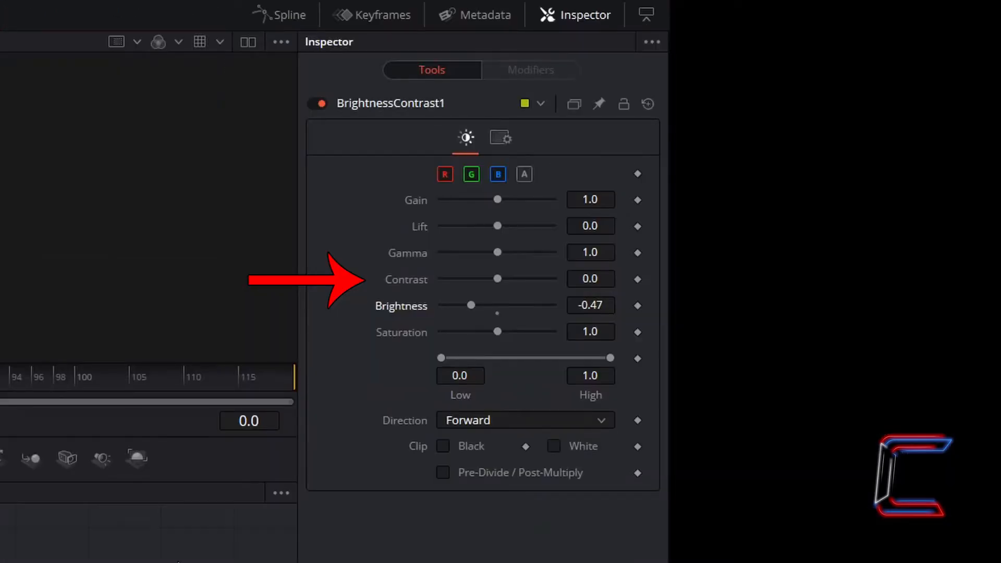
{"action": "mouse_move", "coordinate": [143, 524]}
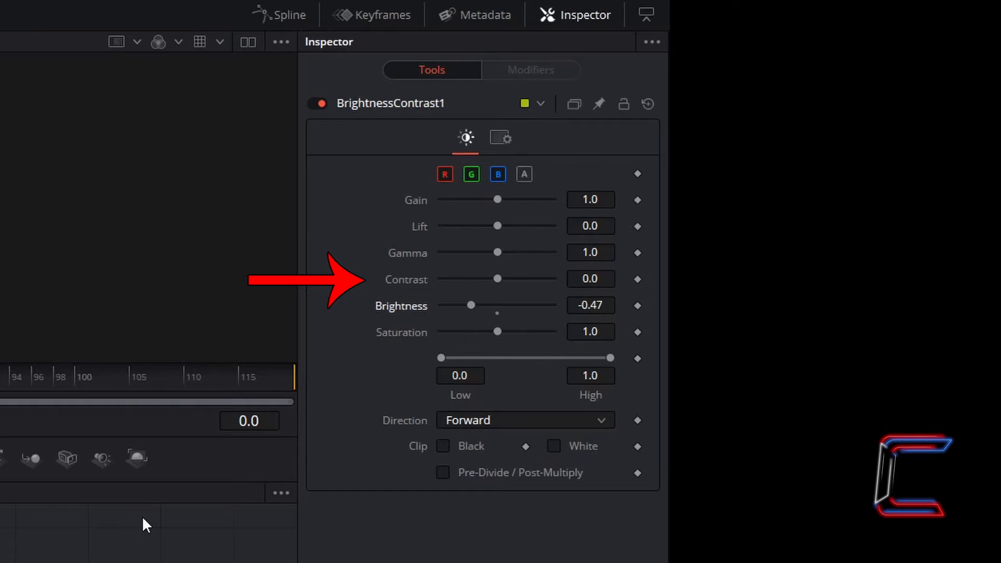
{"action": "left_click", "coordinate": [589, 279]}
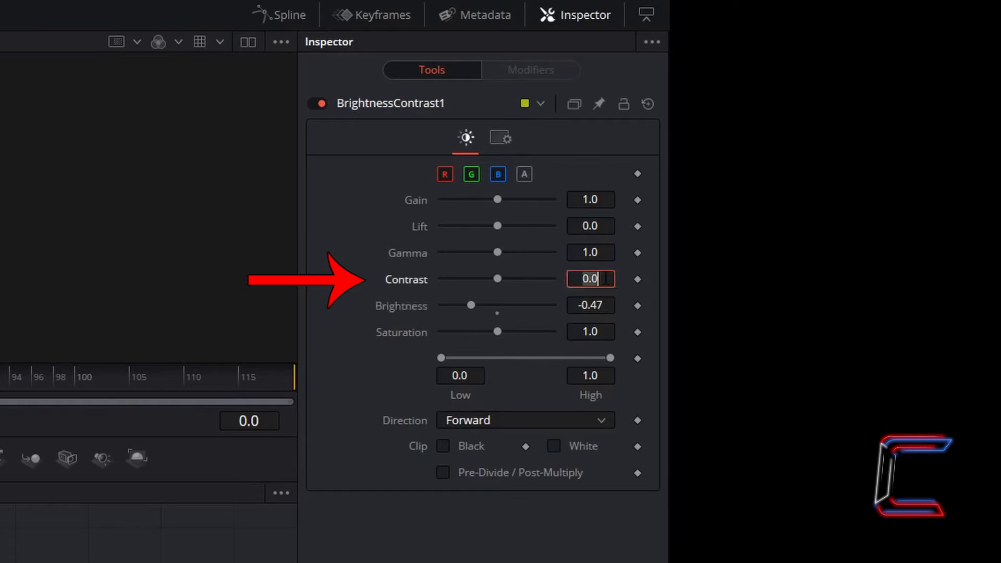
{"action": "type", "text": "-0"}
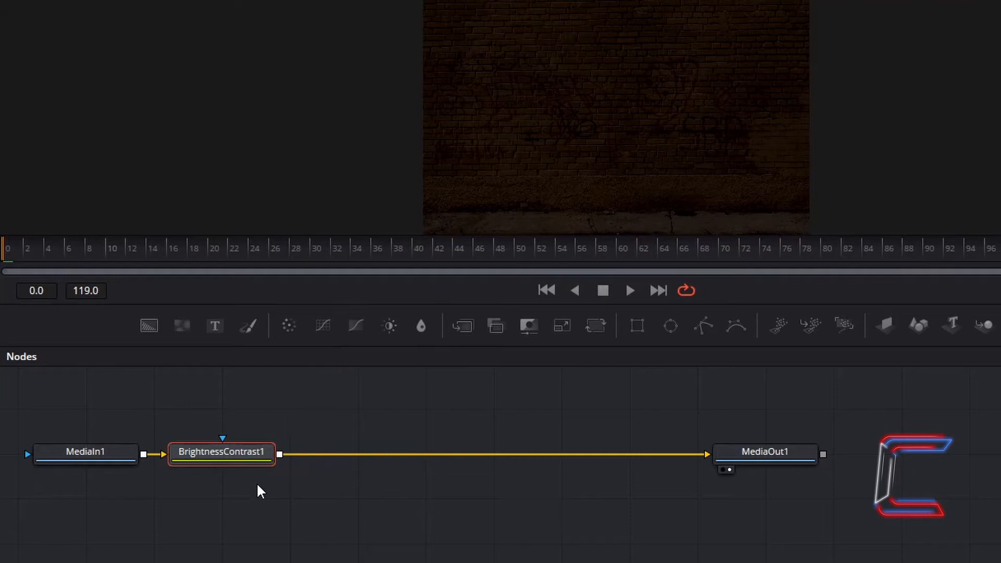
- Add an Ellipse mask node, Ellipse1, to the Fusion composition
{"action": "key", "text": "Shift+Space"}
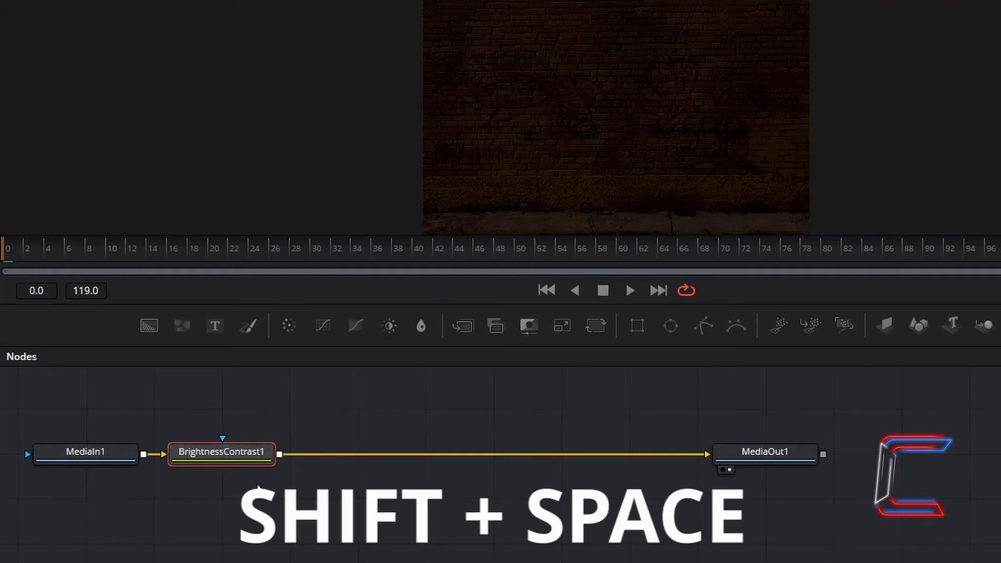
{"action": "key", "text": "shift+space"}
{"action": "type", "text": "Ellipse"}
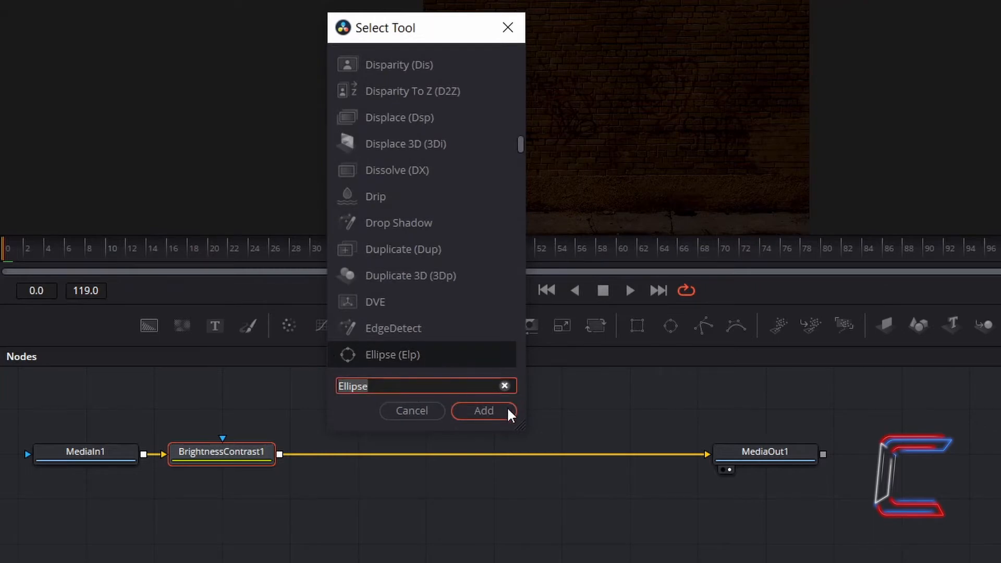
{"action": "left_click", "coordinate": [484, 411]}
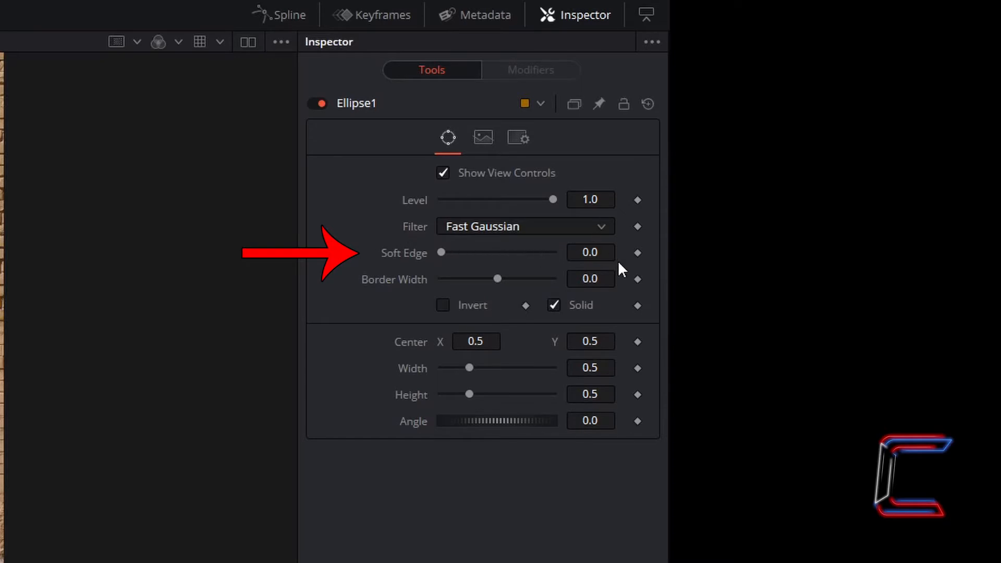
- Set the Ellipse1 soft edge to 0.1
{"action": "left_click", "coordinate": [591, 252]}
{"action": "type", "text": "0.1"}
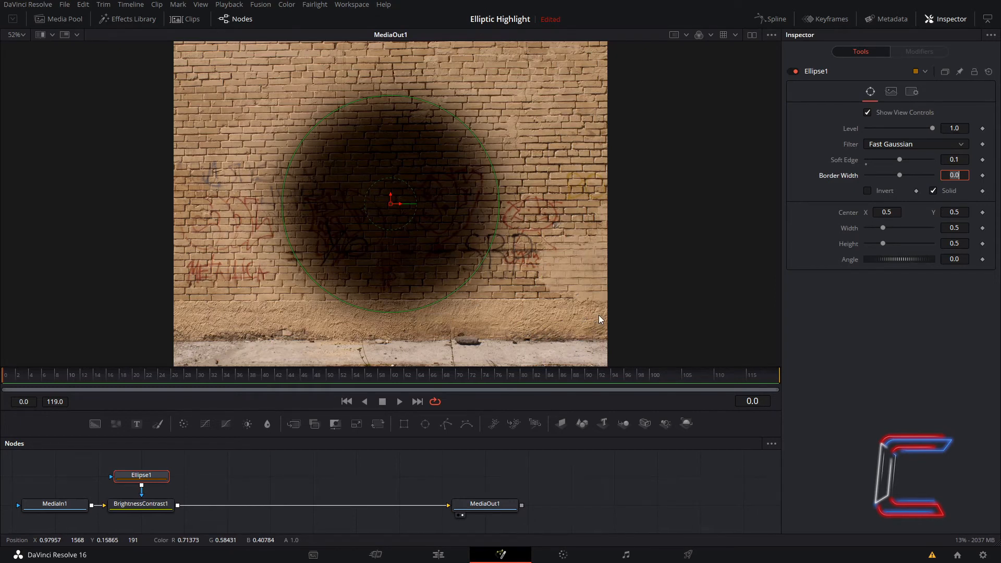
{"action": "mouse_move", "coordinate": [342, 203]}
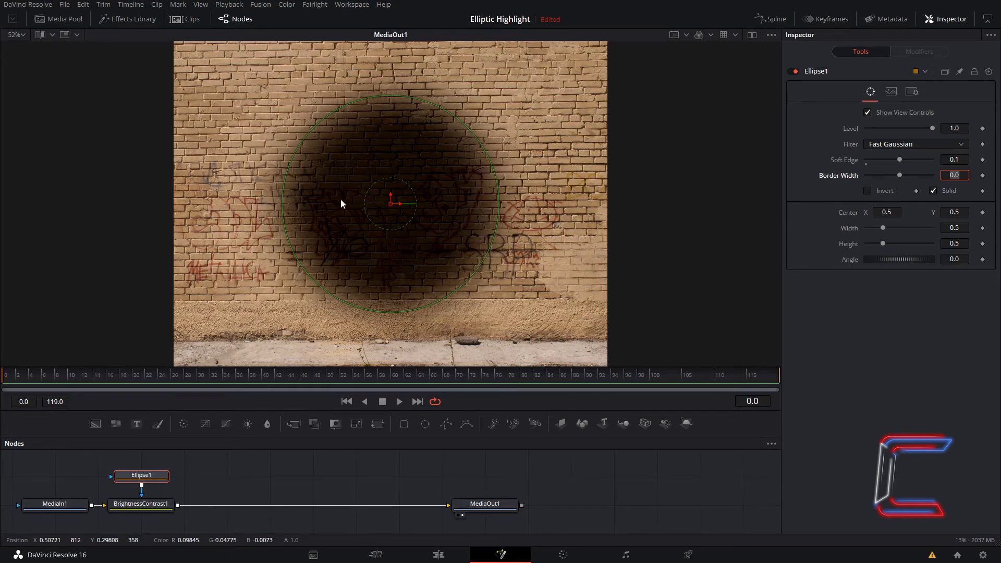
{"action": "mouse_move", "coordinate": [442, 206]}
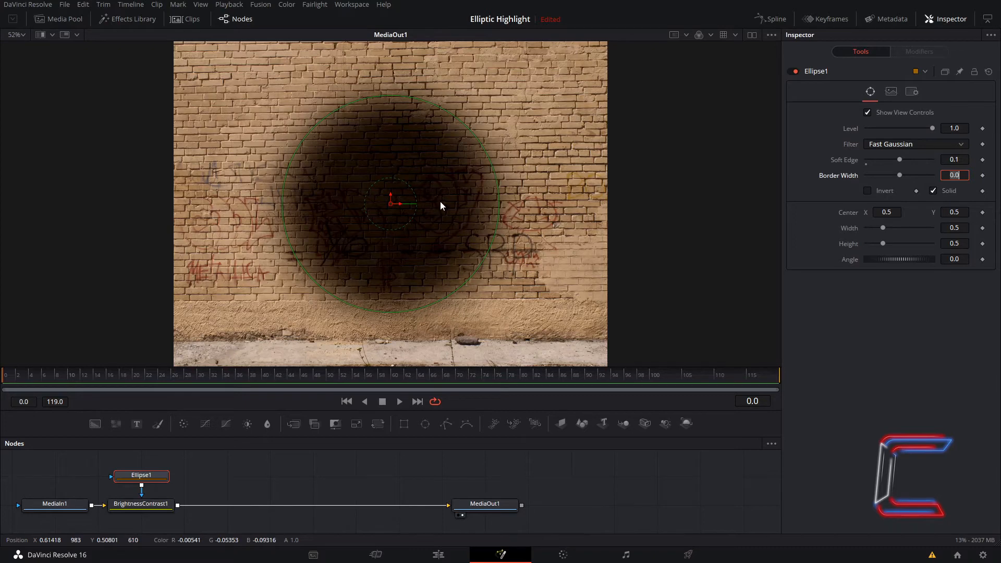
{"action": "mouse_move", "coordinate": [509, 85]}
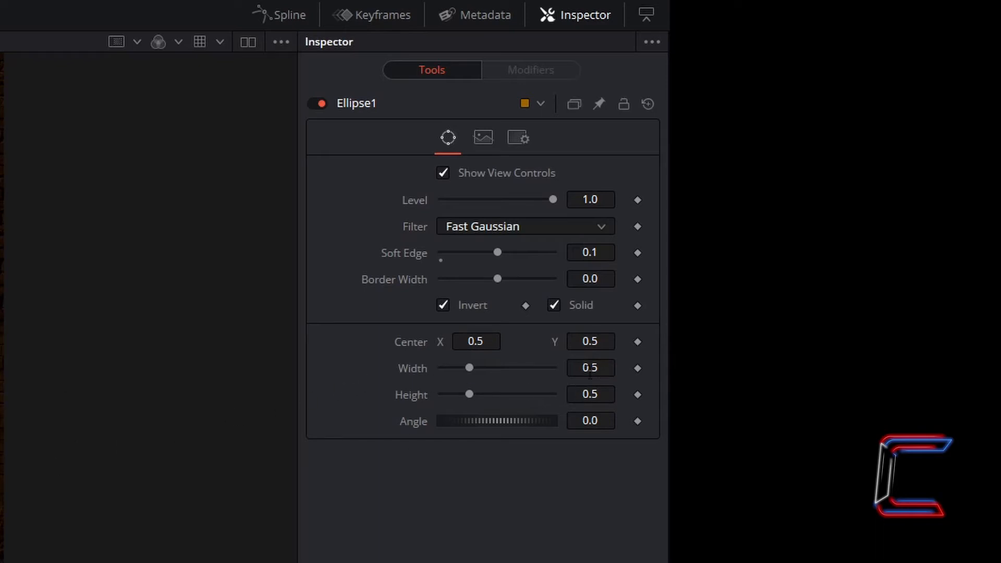
{"action": "mouse_move", "coordinate": [621, 376]}
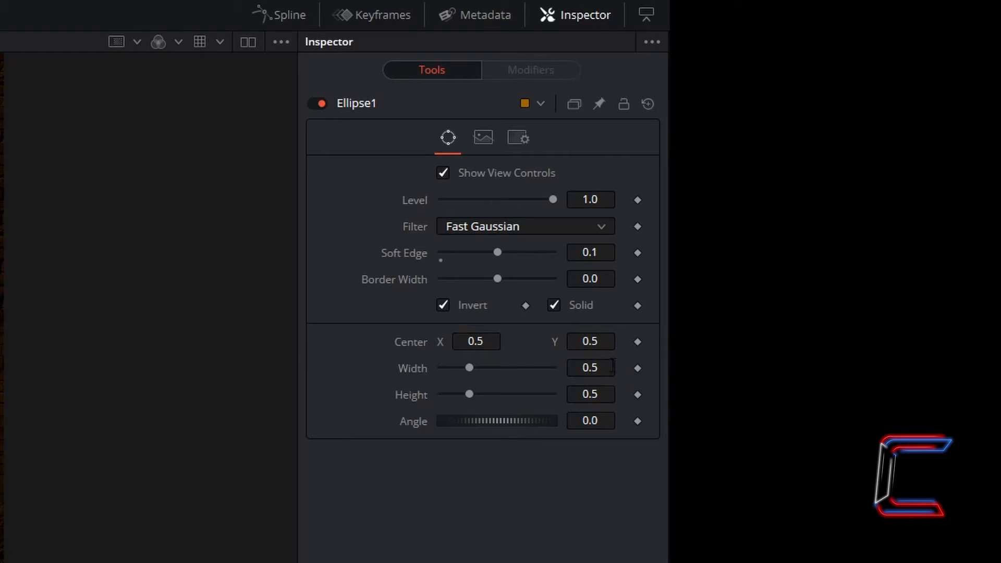
- Edit the Ellipse1 width toward 0.25
{"action": "left_click", "coordinate": [590, 367]}
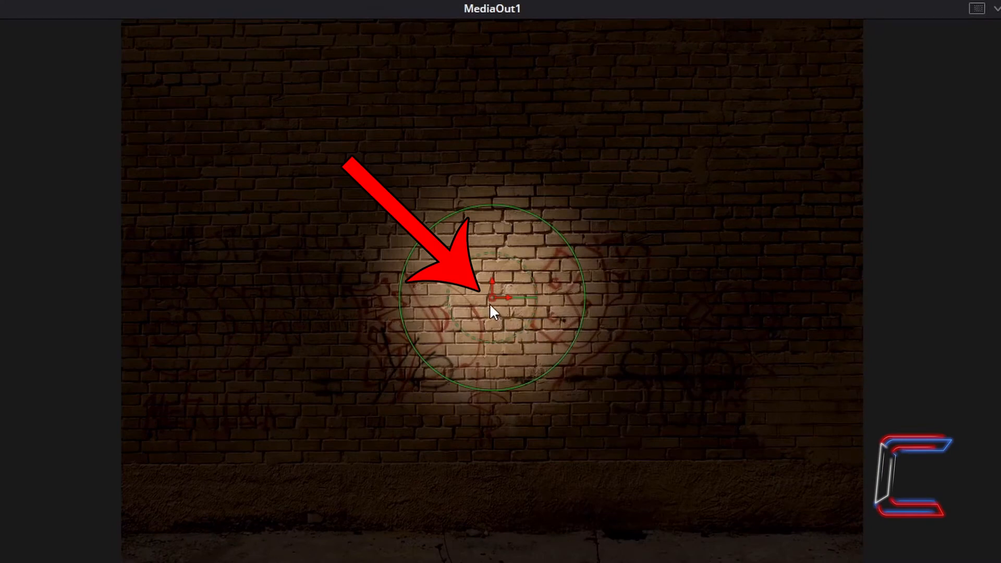
{"action": "mouse_move", "coordinate": [490, 304]}
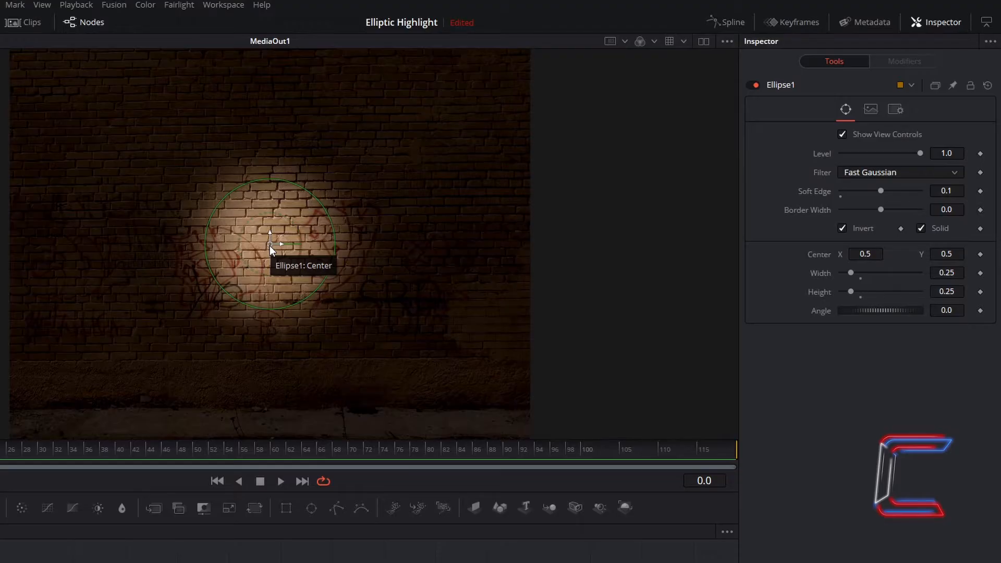
{"action": "mouse_move", "coordinate": [273, 254]}
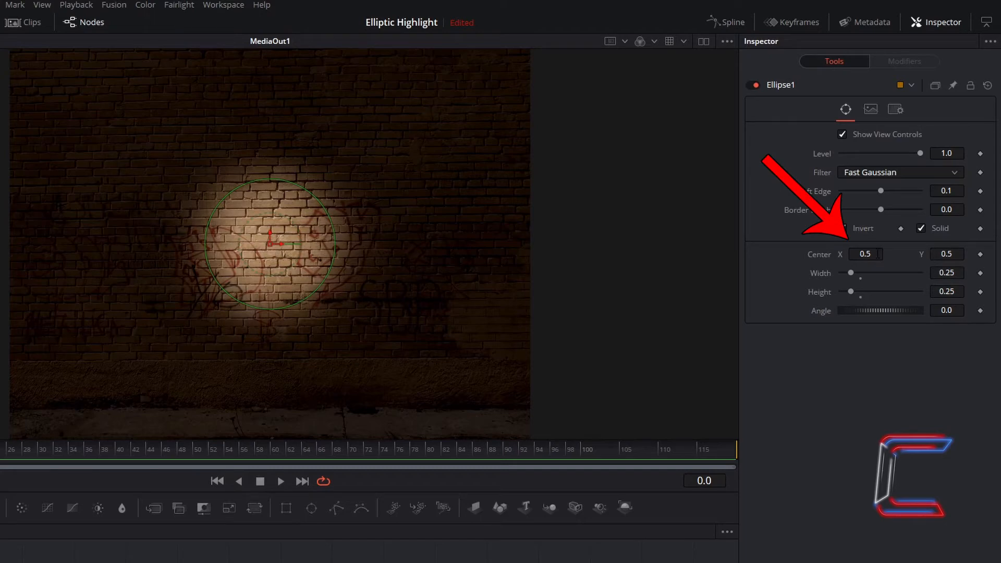
- Set the ellipse center to 1.0, 0.0 and confirm the 0.25 size
{"action": "left_click", "coordinate": [865, 254]}
{"action": "type", "text": "1"}
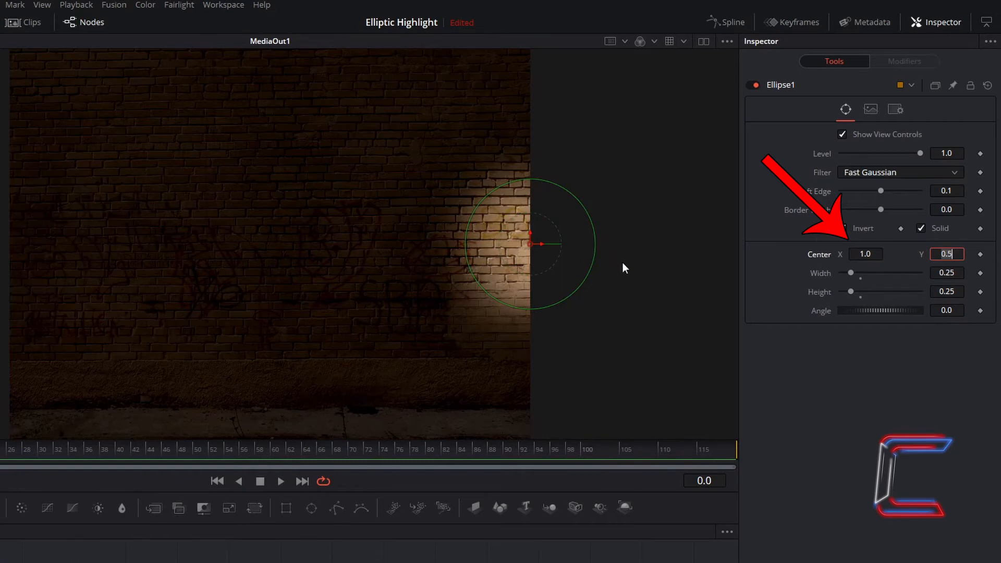
{"action": "left_click", "coordinate": [842, 229]}
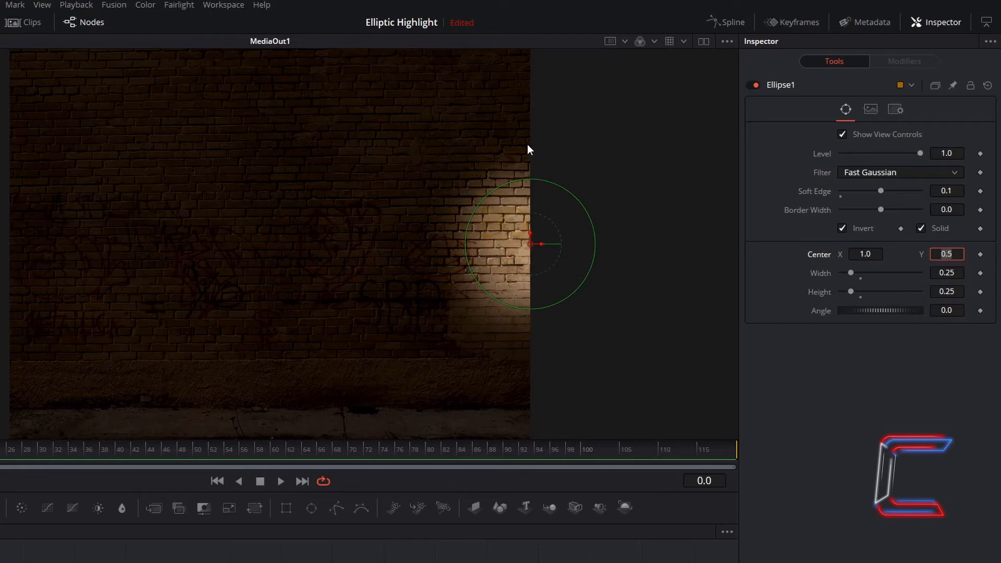
{"action": "type", "text": "1.0"}
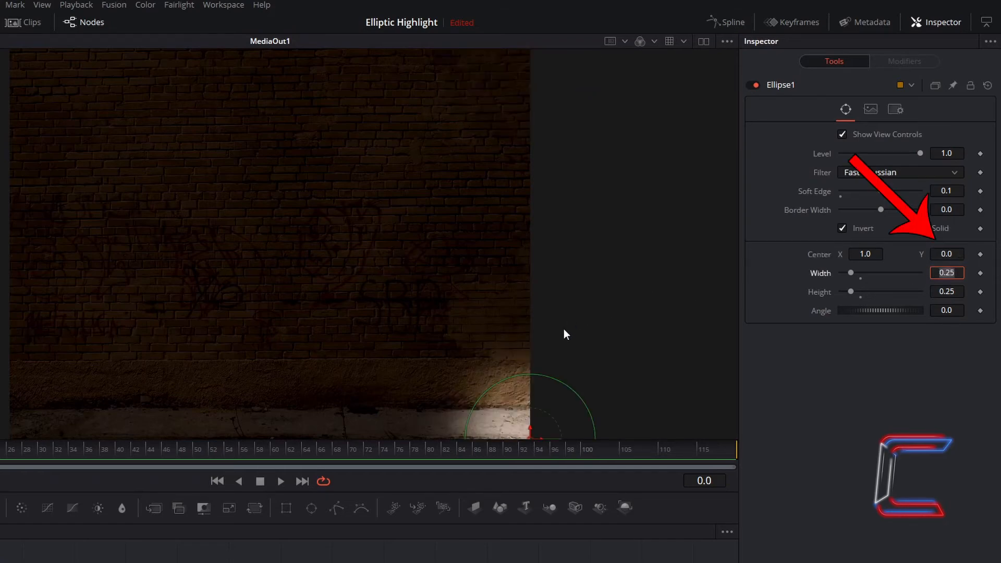
{"action": "left_click", "coordinate": [921, 227]}
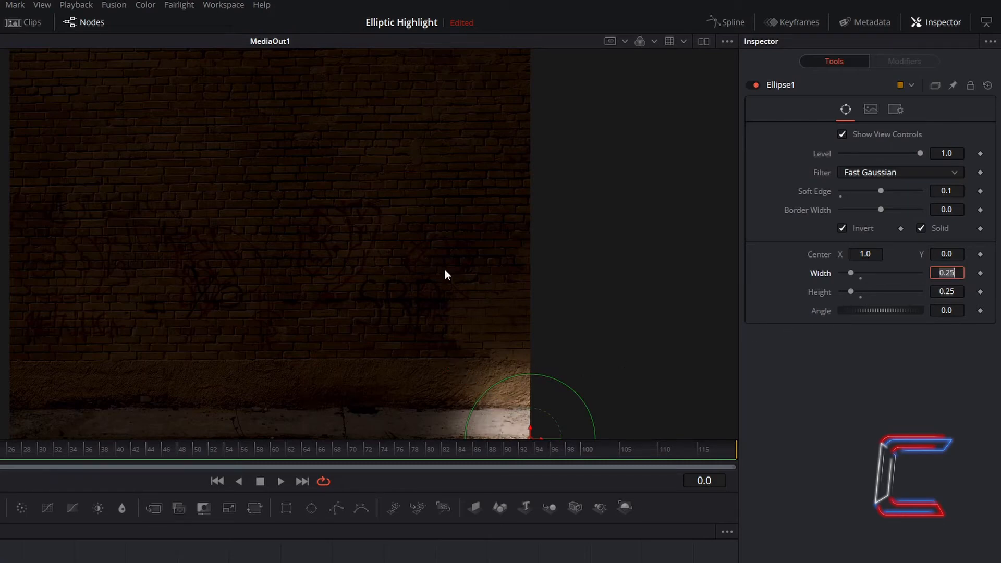
{"action": "mouse_move", "coordinate": [348, 266]}
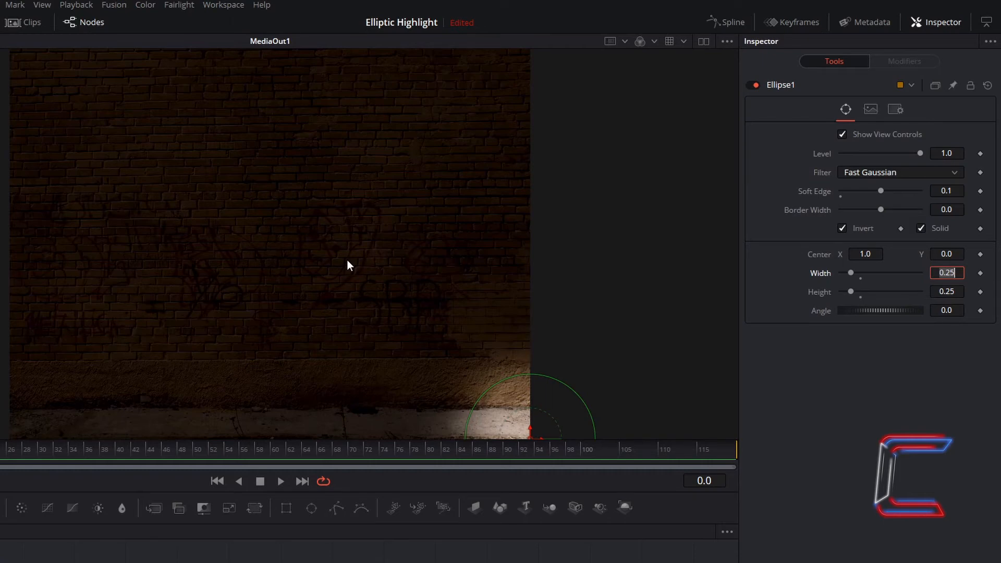
{"action": "mouse_move", "coordinate": [87, 109]}
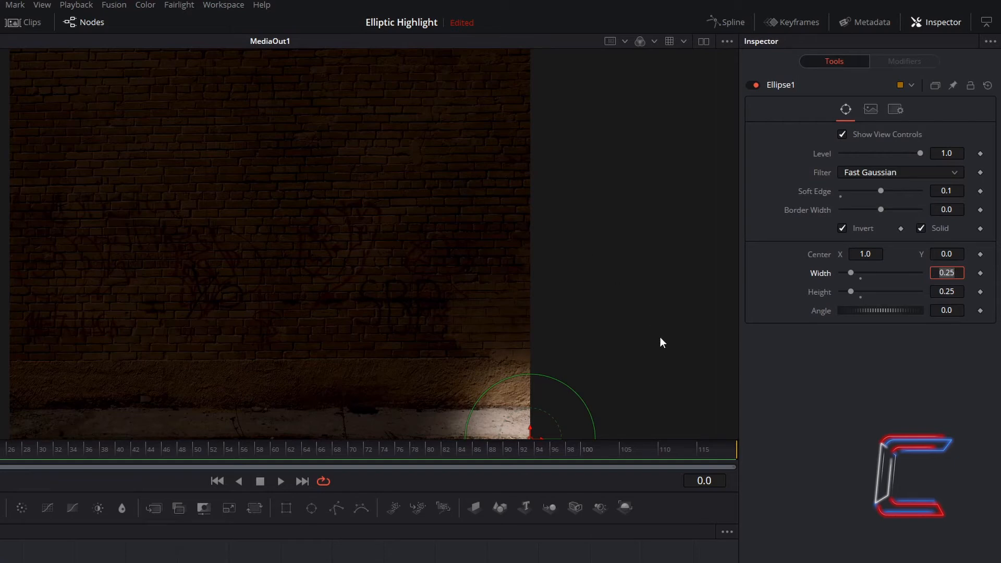
{"action": "mouse_move", "coordinate": [696, 385]}
{"action": "type", "text": "0.2"}
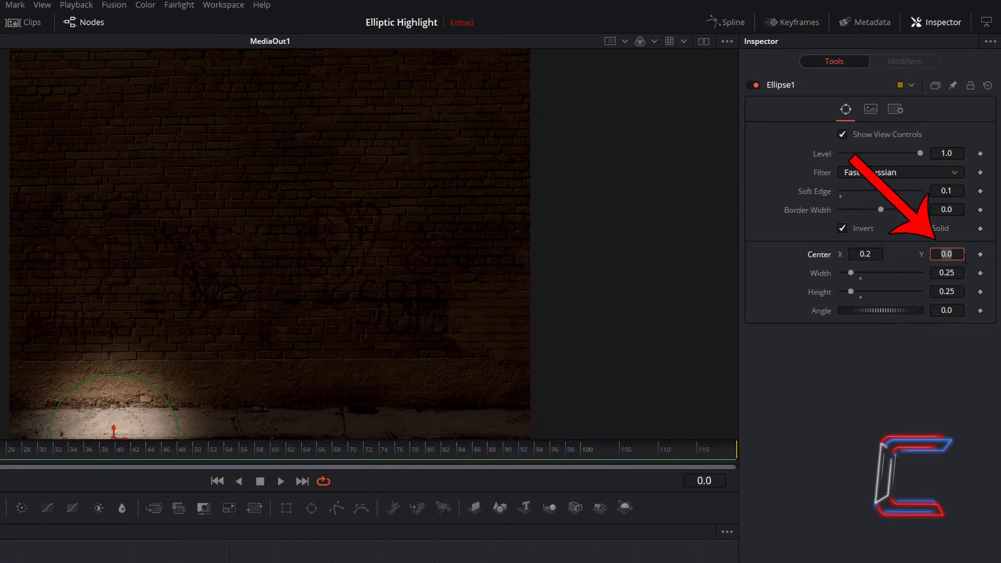
- Set Center Y to 0.8 and keyframe the 0.2, 0.8 starting position
{"action": "type", "text": "0.8"}
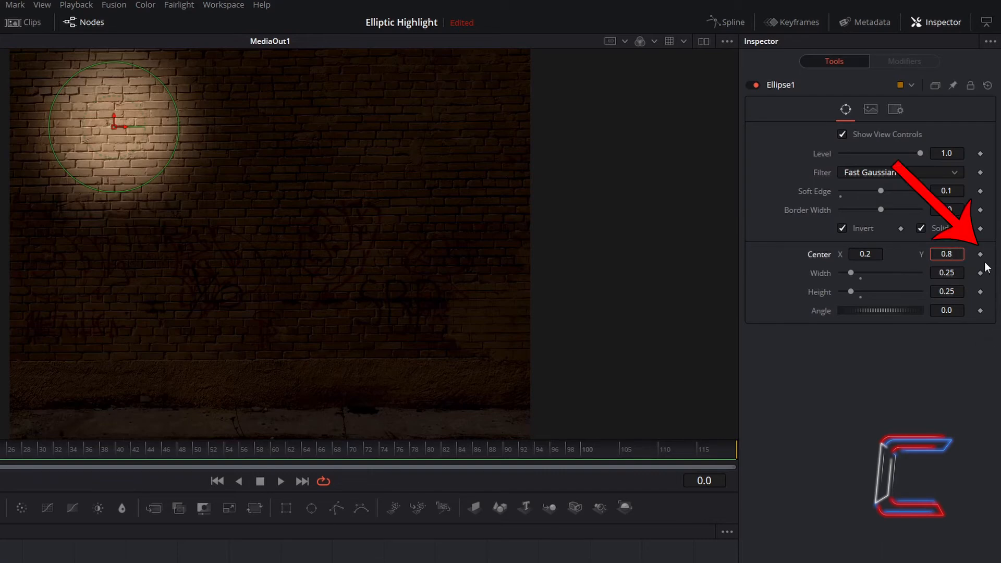
{"action": "mouse_move", "coordinate": [982, 269]}
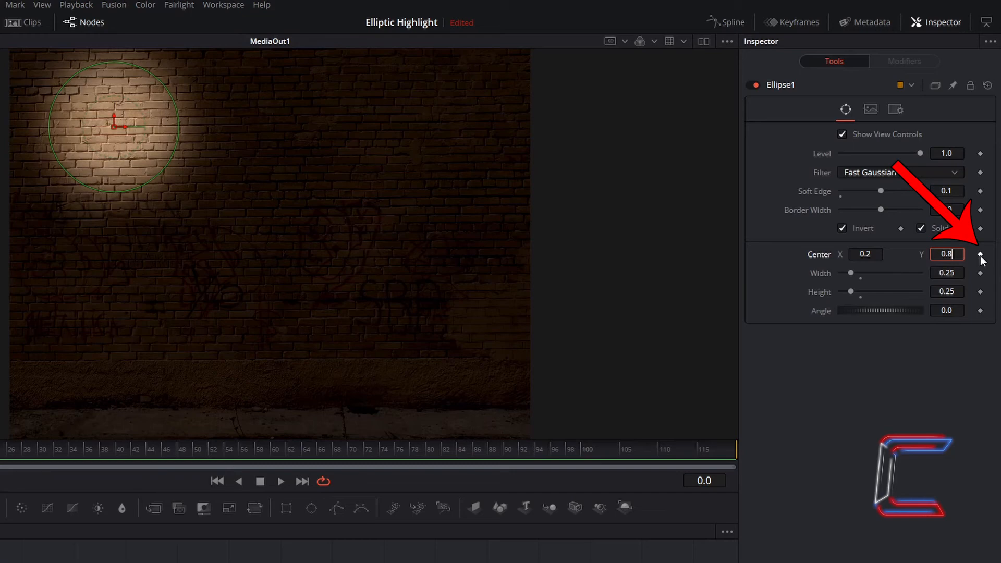
{"action": "left_click", "coordinate": [980, 253]}
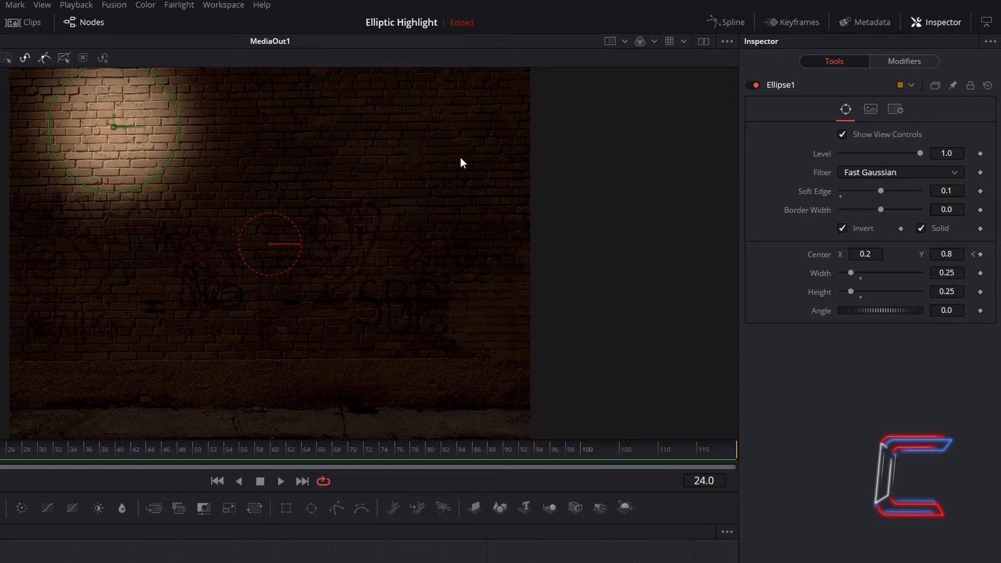
{"action": "mouse_move", "coordinate": [441, 178]}
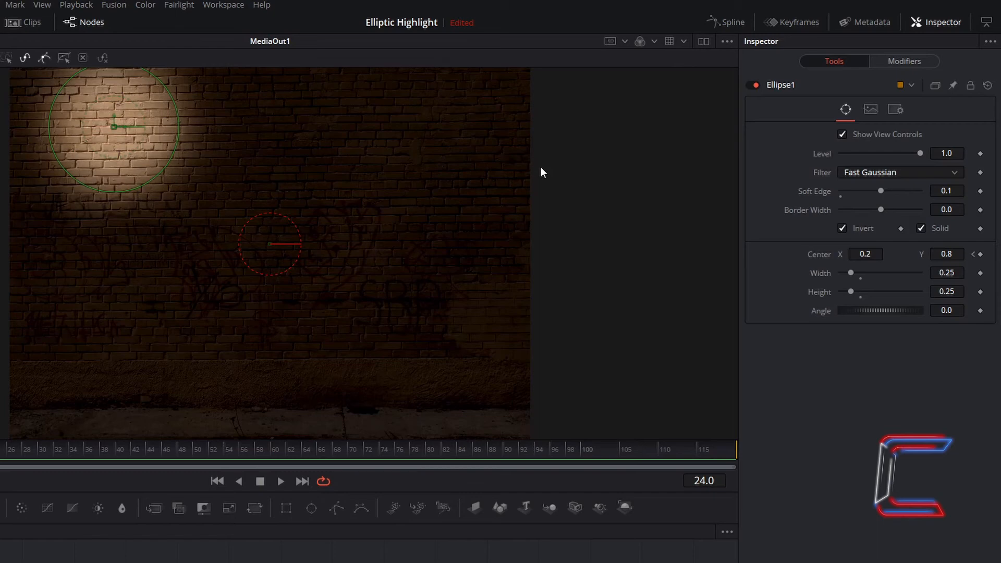
{"action": "mouse_move", "coordinate": [530, 163]}
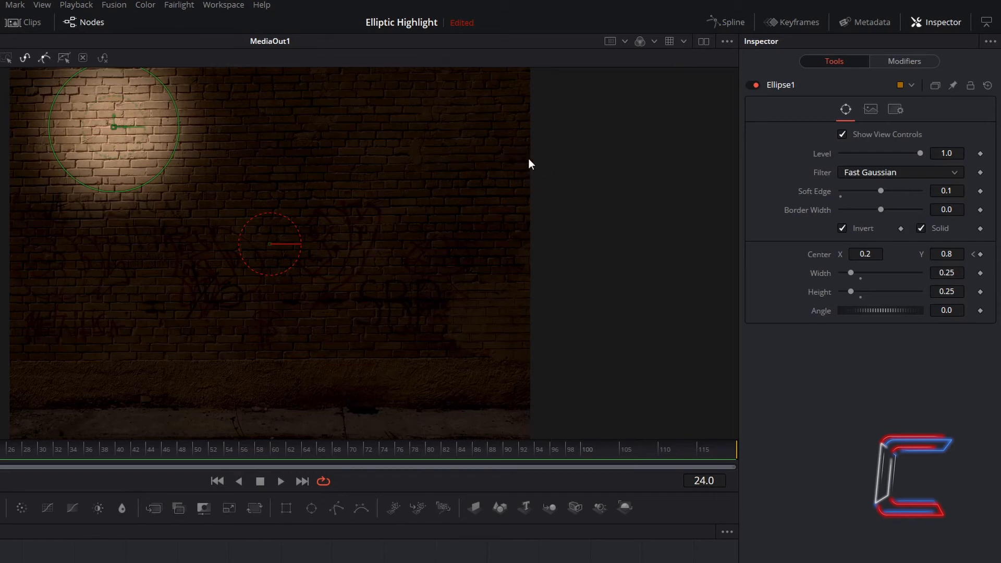
{"action": "mouse_move", "coordinate": [867, 317]}
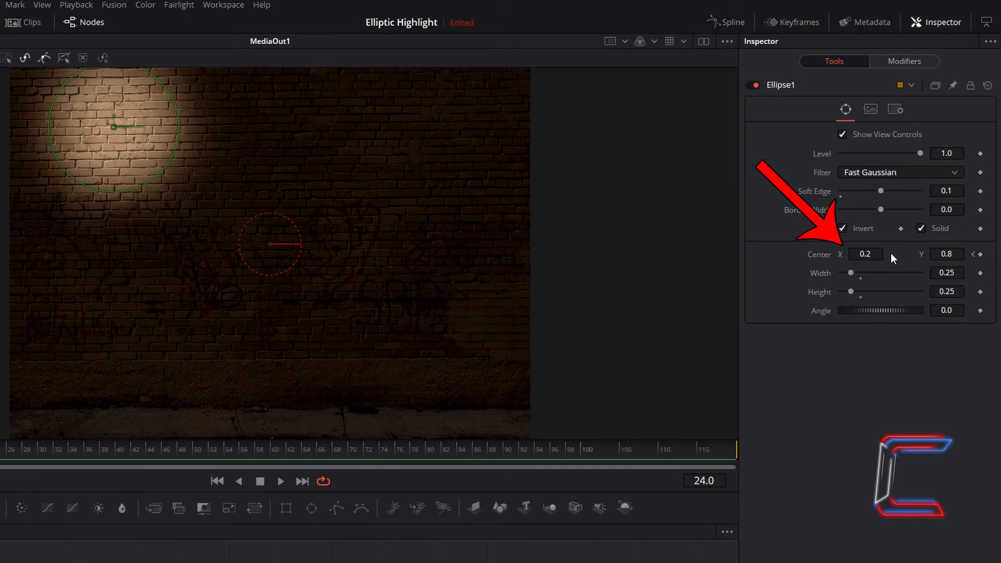
- Set the spotlight Center X to 0.8 at frame 24
{"action": "left_click", "coordinate": [864, 254]}
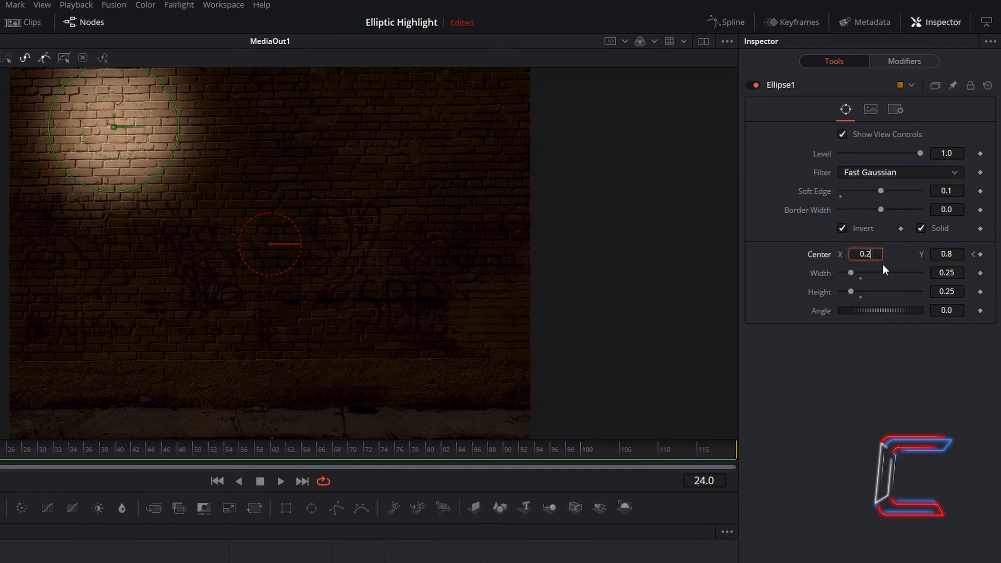
{"action": "type", "text": "0.8"}
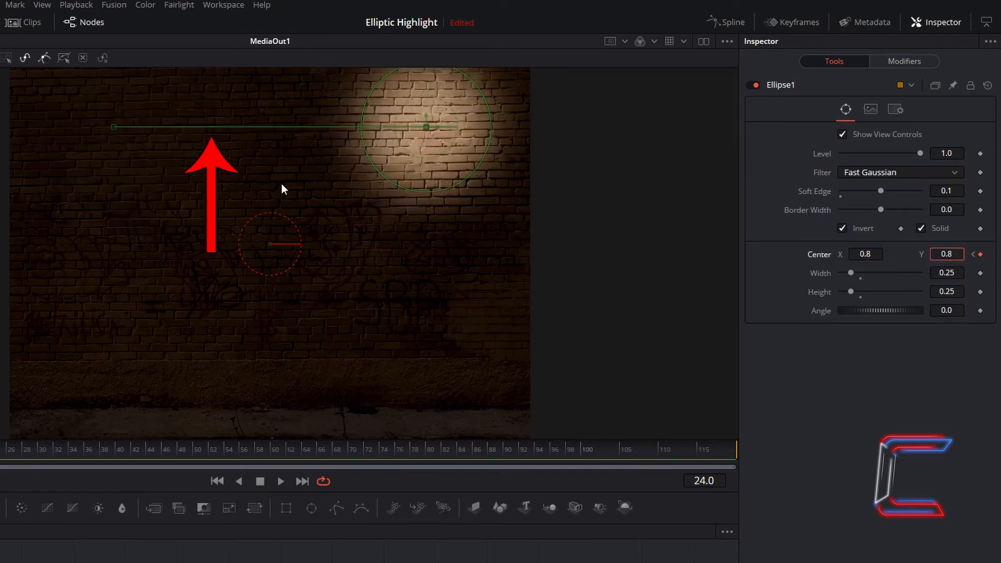
{"action": "mouse_move", "coordinate": [269, 153]}
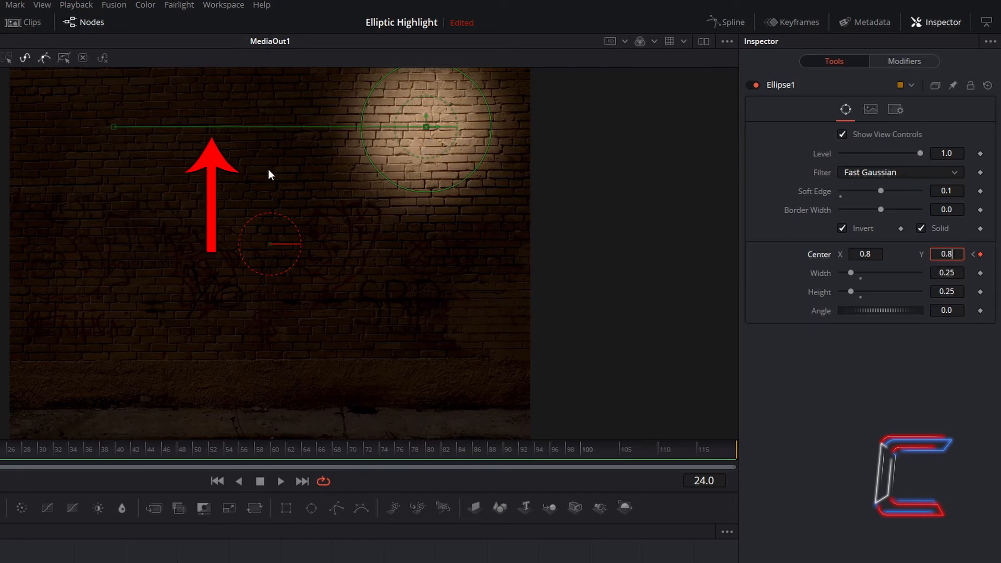
{"action": "mouse_move", "coordinate": [424, 172]}
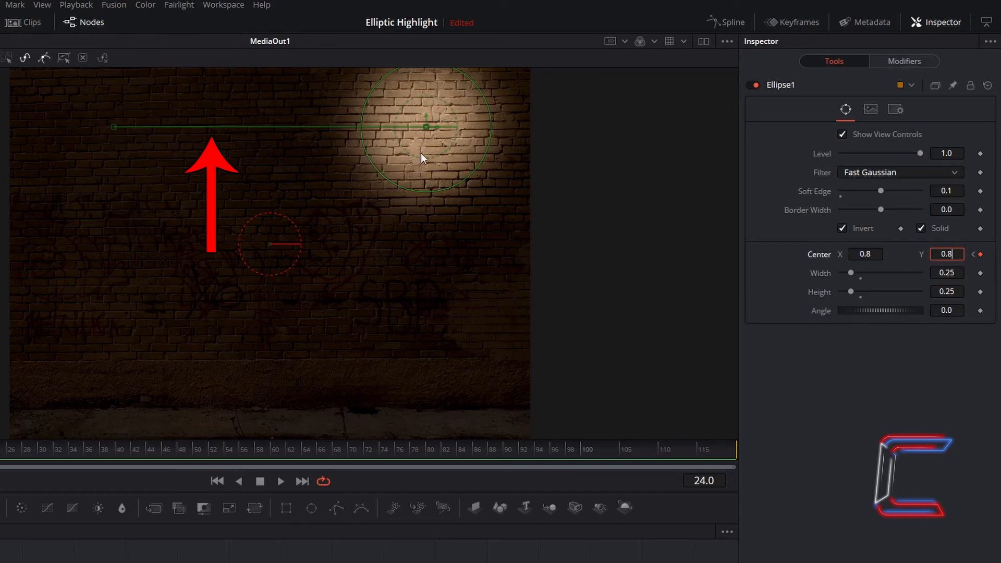
{"action": "mouse_move", "coordinate": [409, 160]}
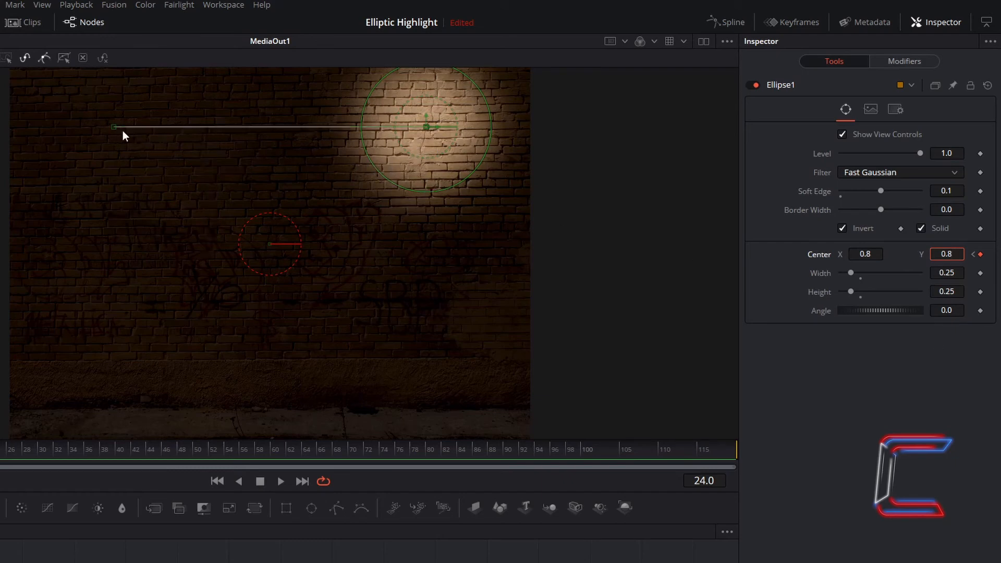
{"action": "mouse_move", "coordinate": [920, 349]}
{"action": "type", "text": "48"}
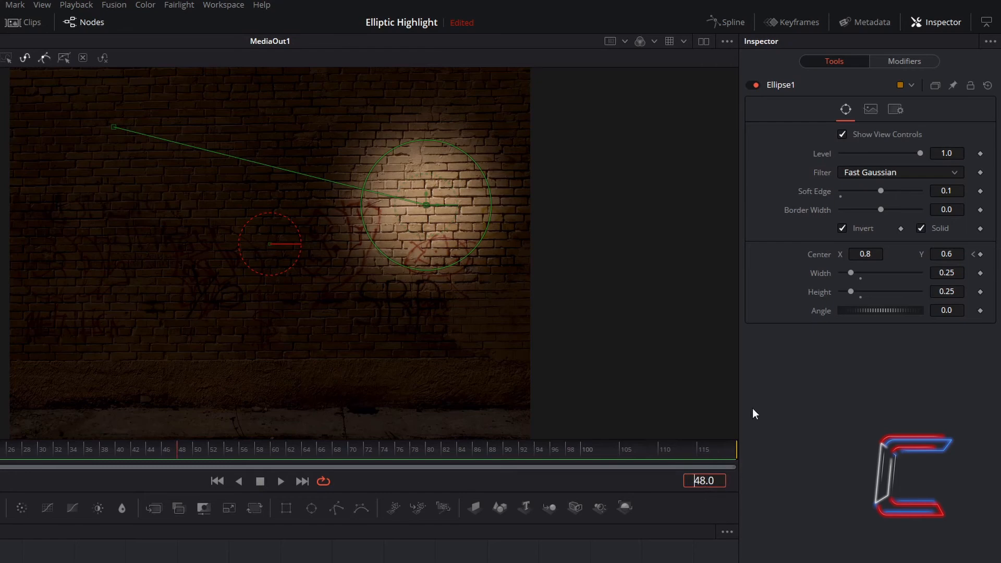
{"action": "mouse_move", "coordinate": [447, 213]}
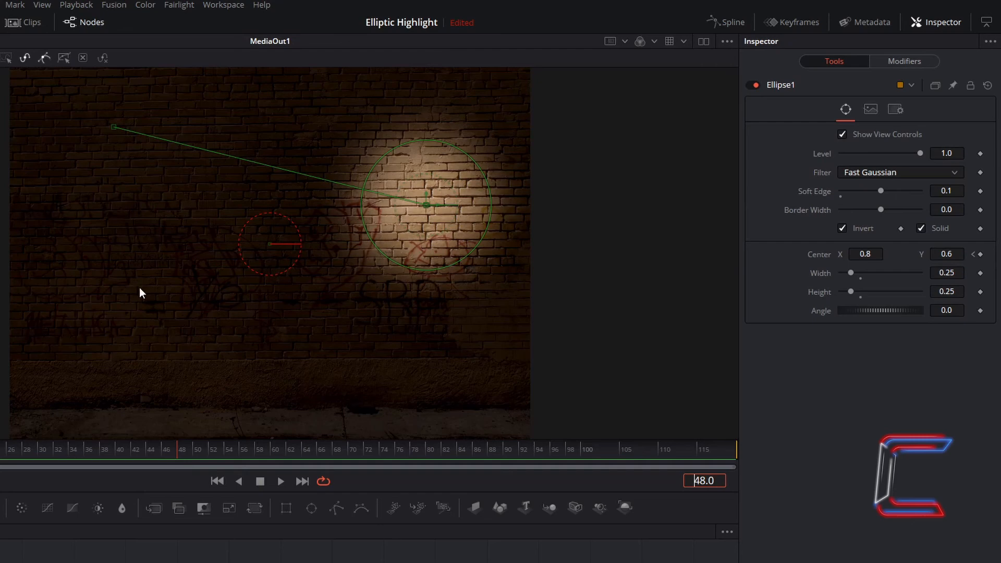
{"action": "mouse_move", "coordinate": [116, 301]}
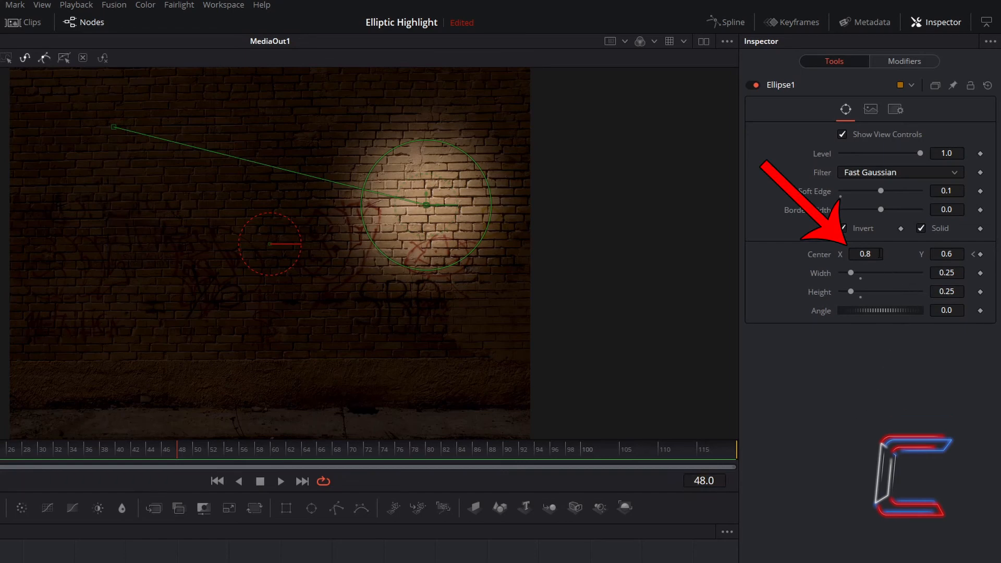
- At frame 48, set Center X to 0.2 and drag the spotlight lower
{"action": "type", "text": "0.2"}
{"action": "left_click", "coordinate": [947, 254]}
{"action": "type", "text": "0.4"}
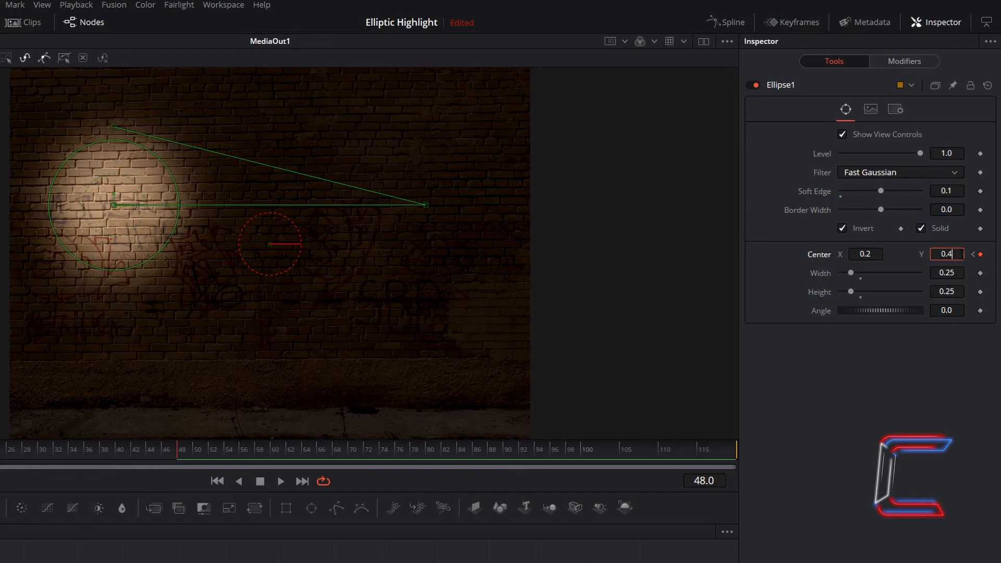
{"action": "left_click_drag", "start_coordinate": [111, 205], "coordinate": [114, 282]}
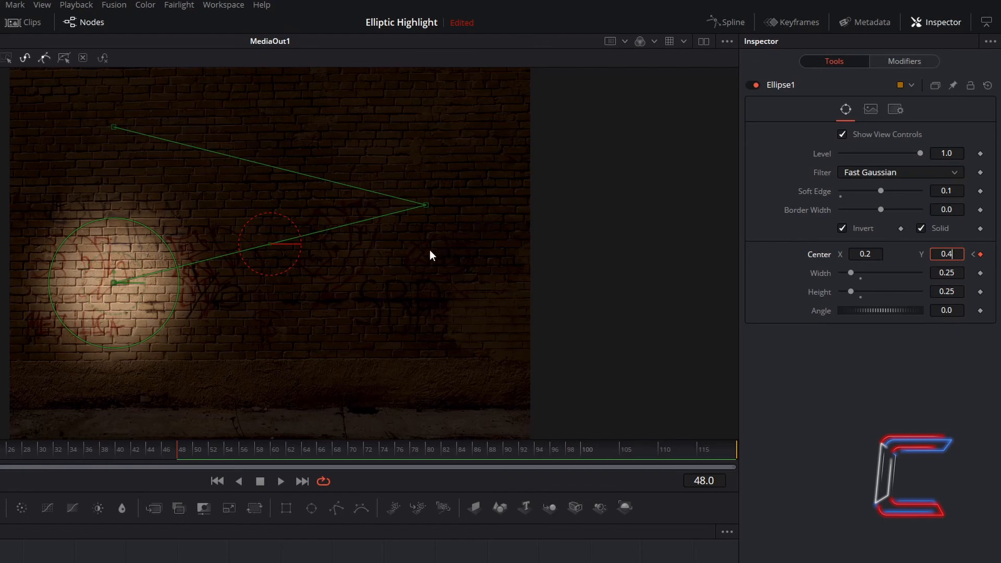
{"action": "mouse_move", "coordinate": [344, 287]}
{"action": "type", "text": "72"}
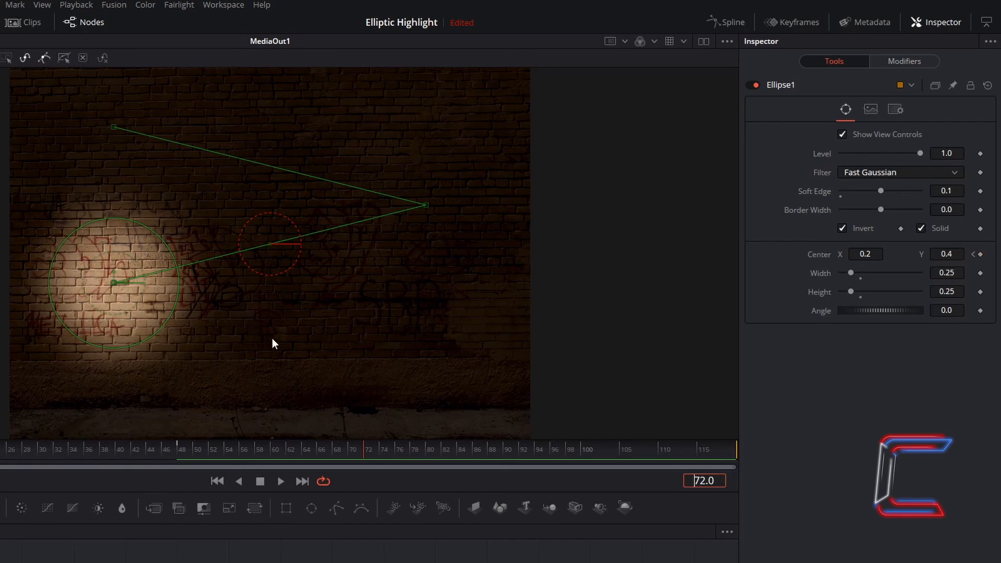
{"action": "mouse_move", "coordinate": [360, 407]}
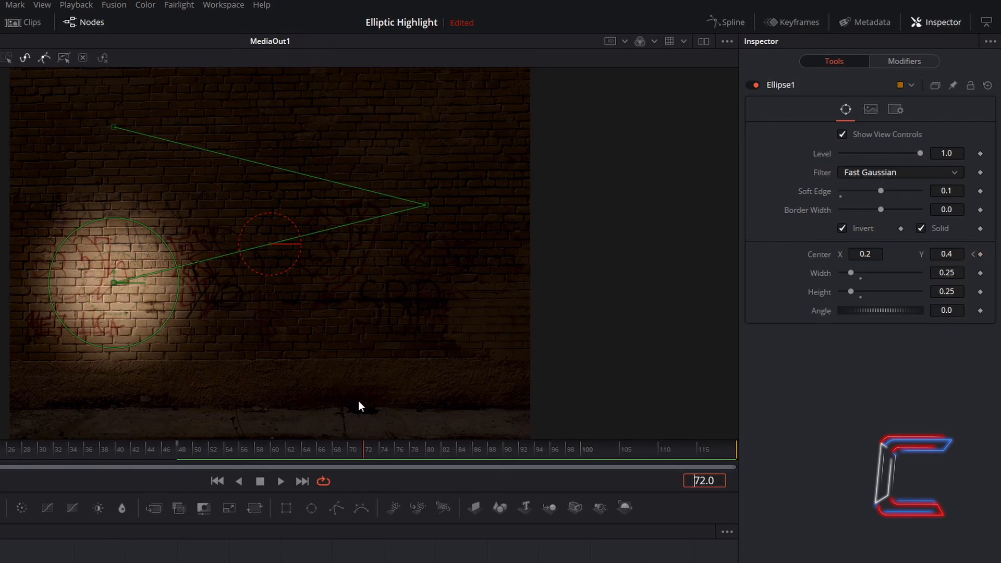
{"action": "mouse_move", "coordinate": [361, 346]}
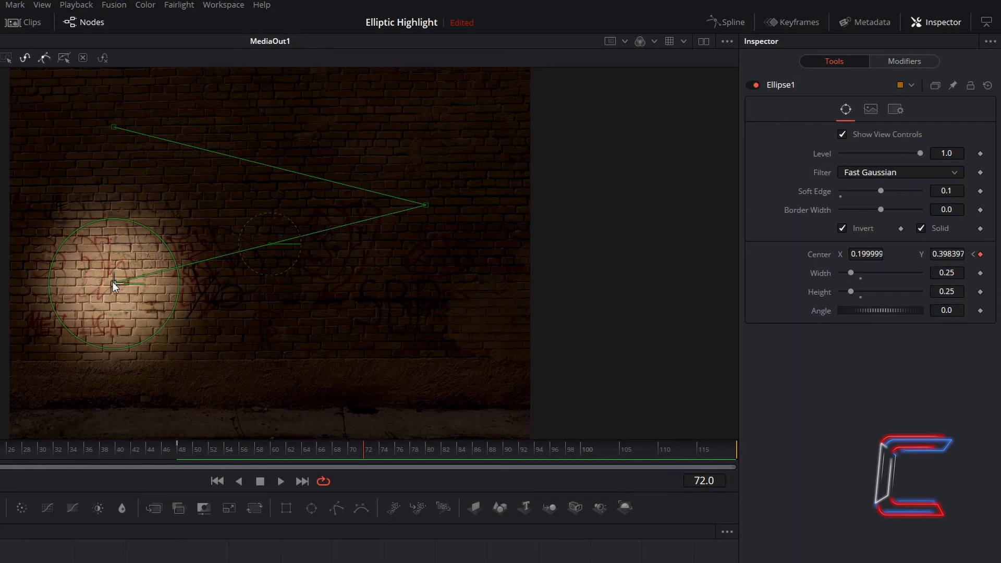
- Drag the ellipse spotlight to the lower-middle wall (about 0.67, 0.18) at frame 72
{"action": "left_click_drag", "start_coordinate": [115, 284], "coordinate": [329, 367]}
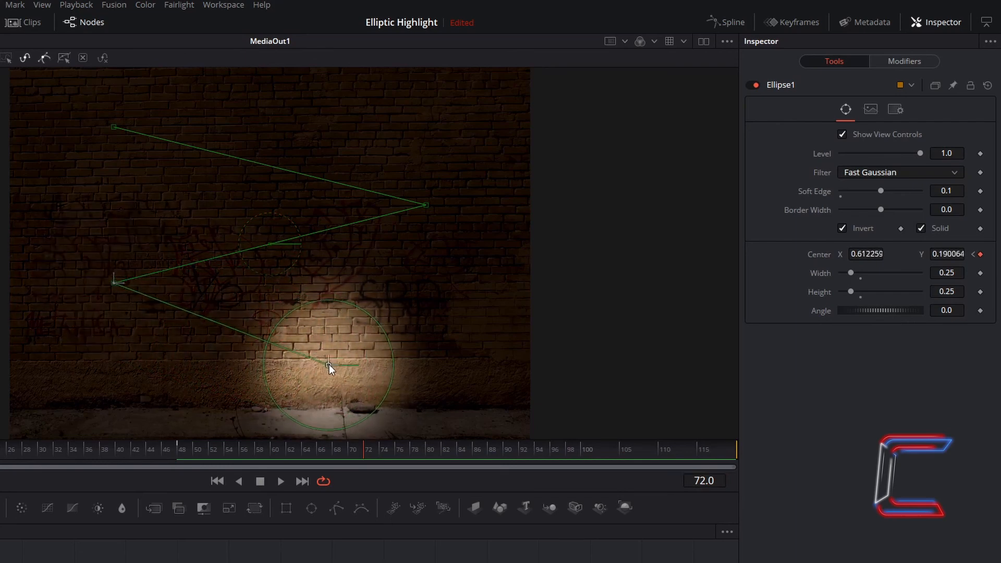
{"action": "left_click_drag", "start_coordinate": [329, 367], "coordinate": [362, 367]}
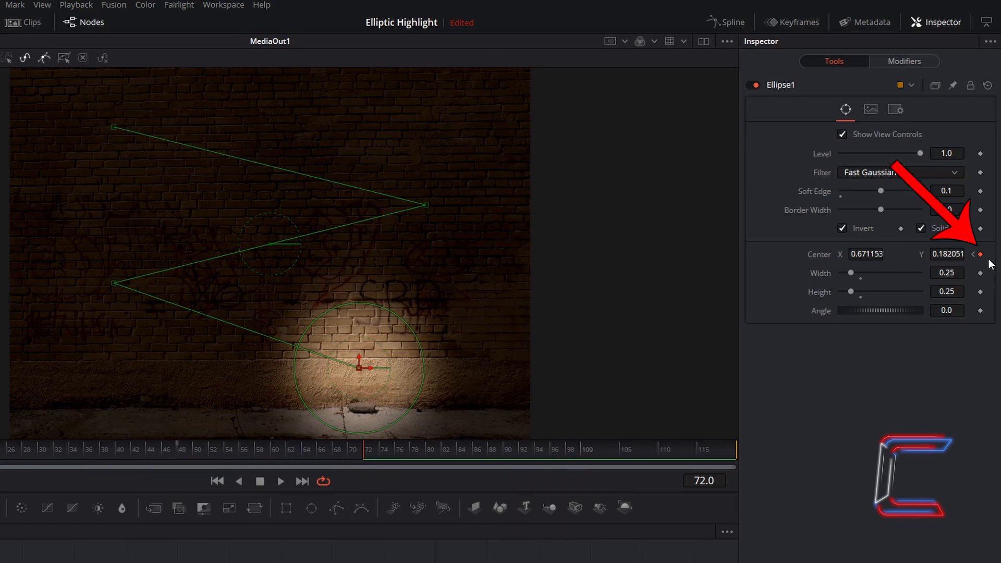
{"action": "mouse_move", "coordinate": [463, 320]}
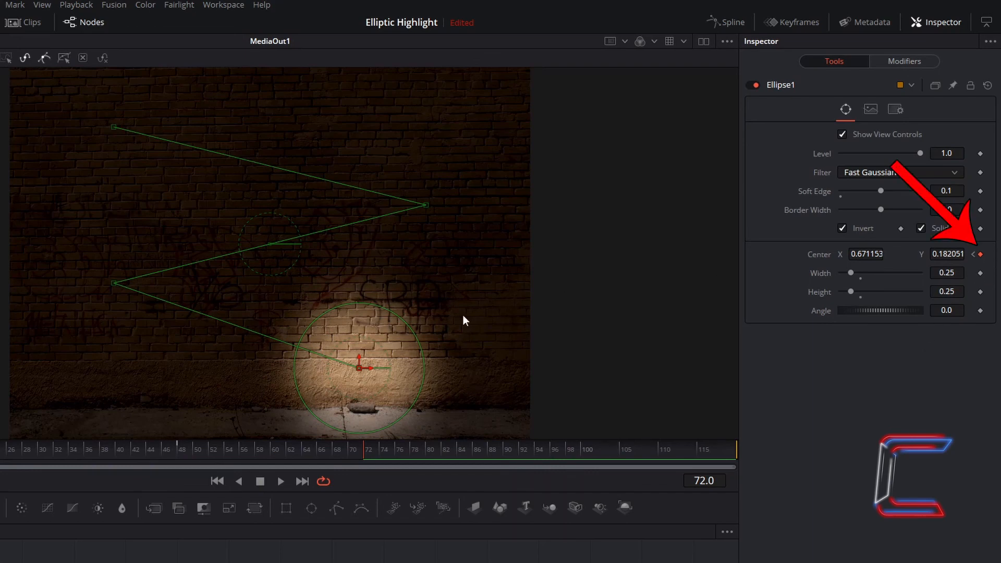
{"action": "mouse_move", "coordinate": [462, 373]}
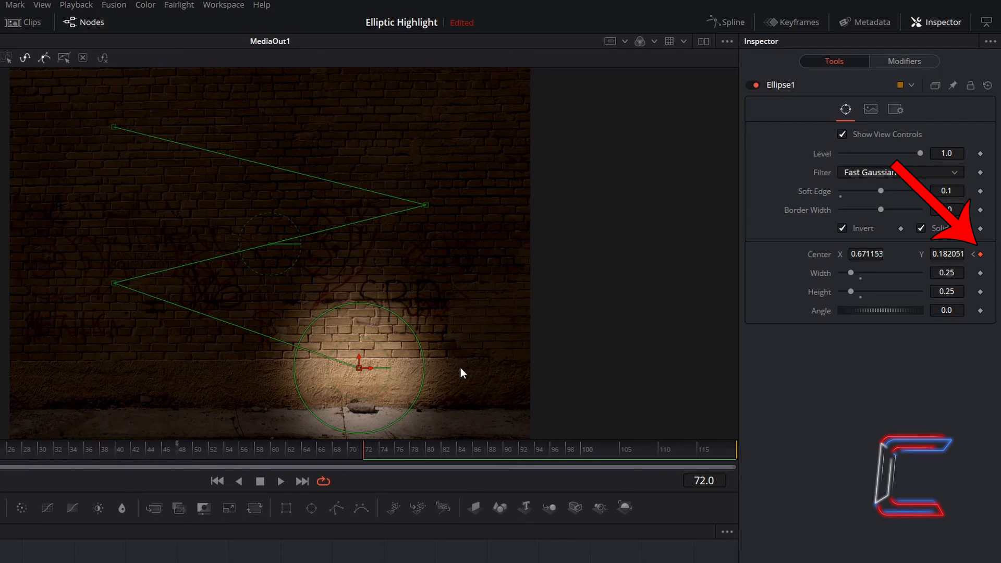
{"action": "mouse_move", "coordinate": [412, 355]}
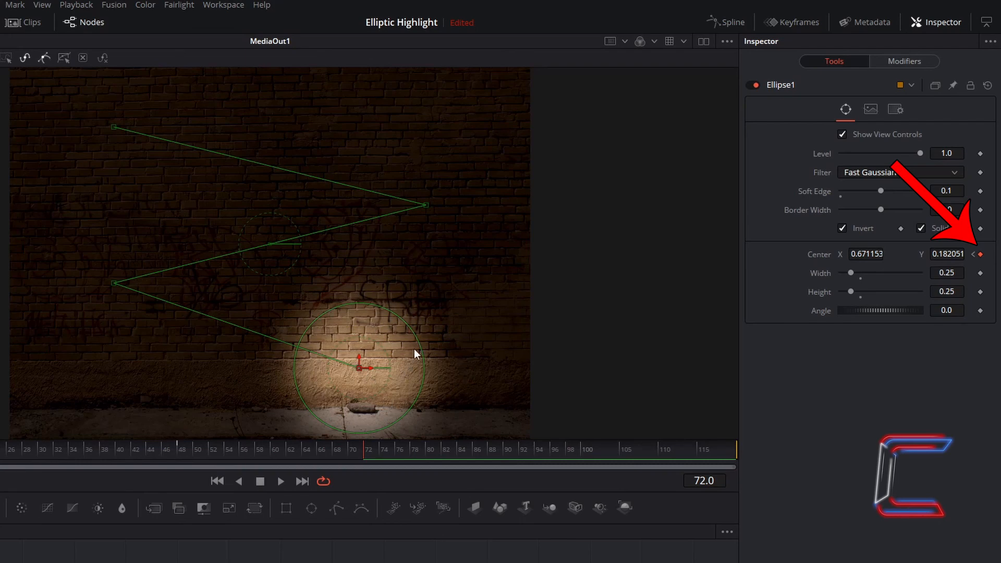